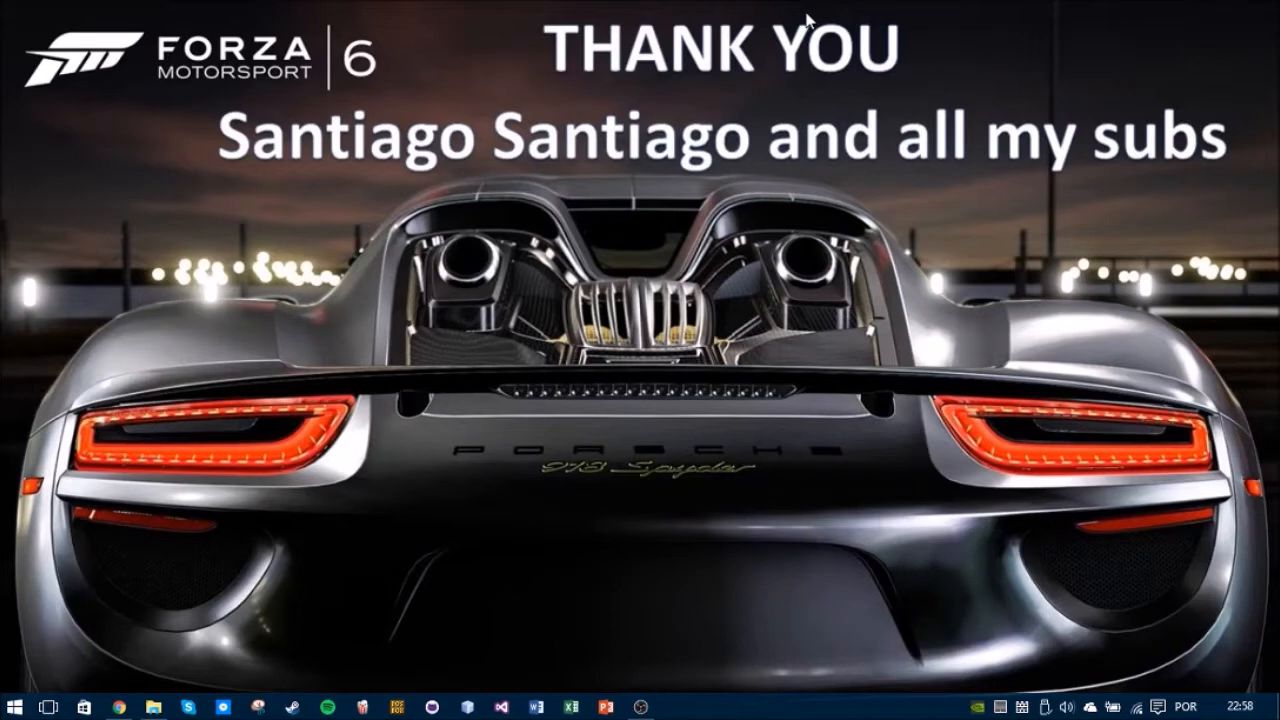
mouse_move(268, 190)
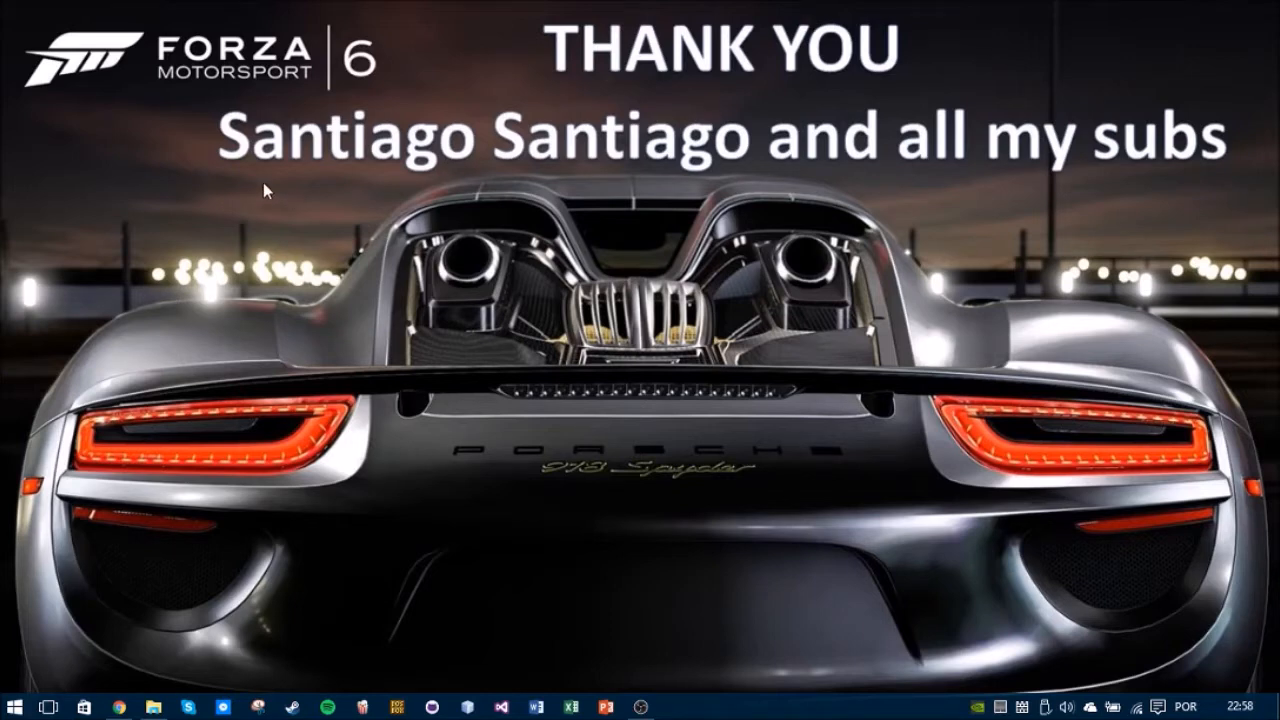
mouse_move(624, 192)
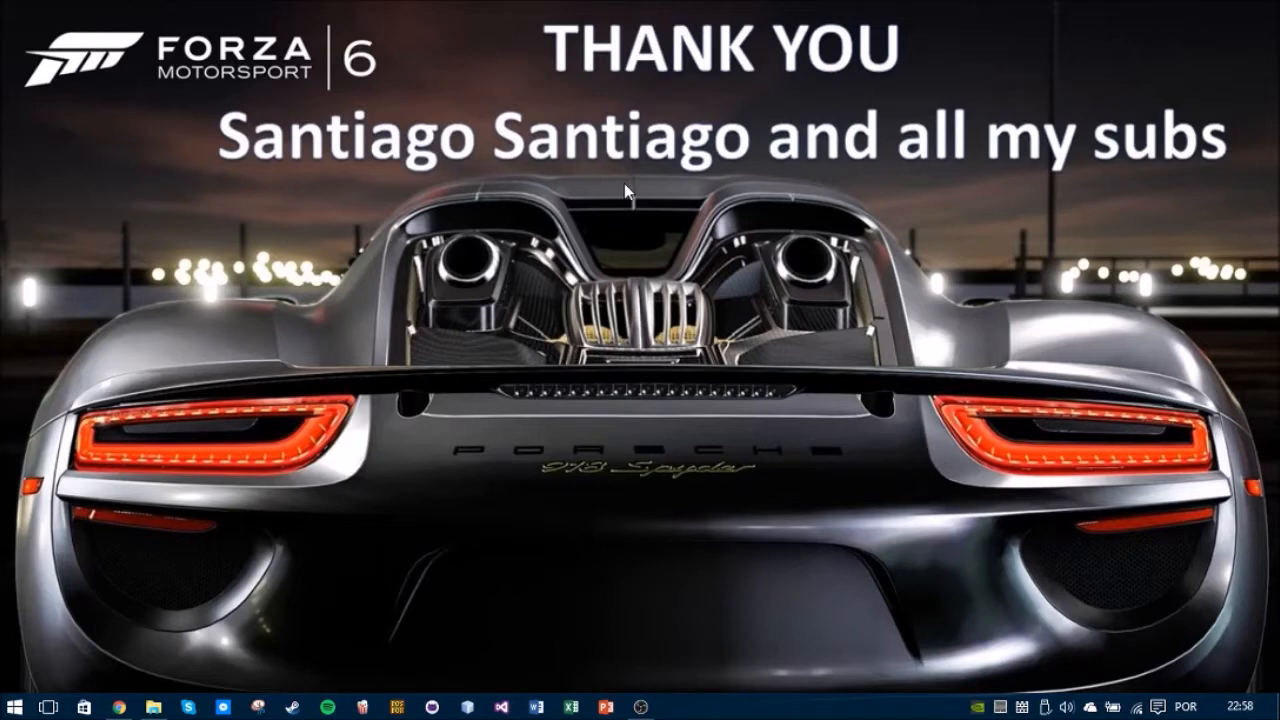
Search the Start menu for 'forza' and 'candy', clear it, then search 'xbox' to get the Xbox app as best match
left_click(12, 708)
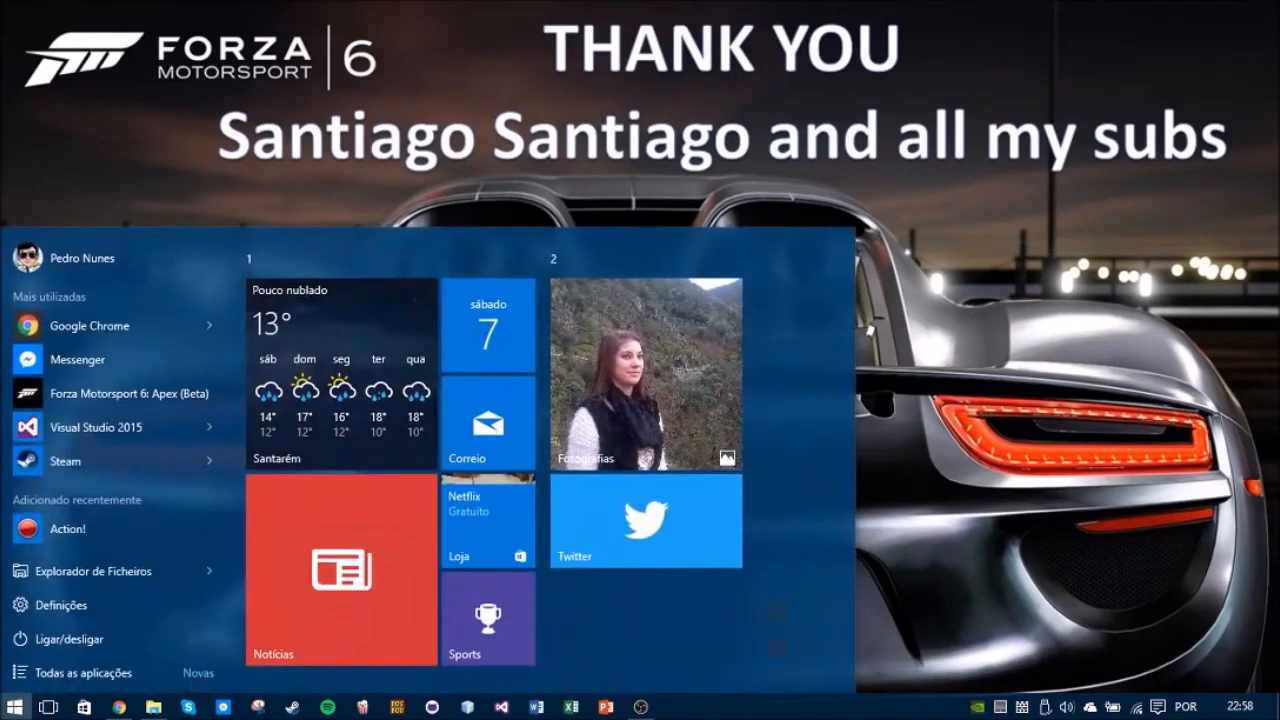
type("forza")
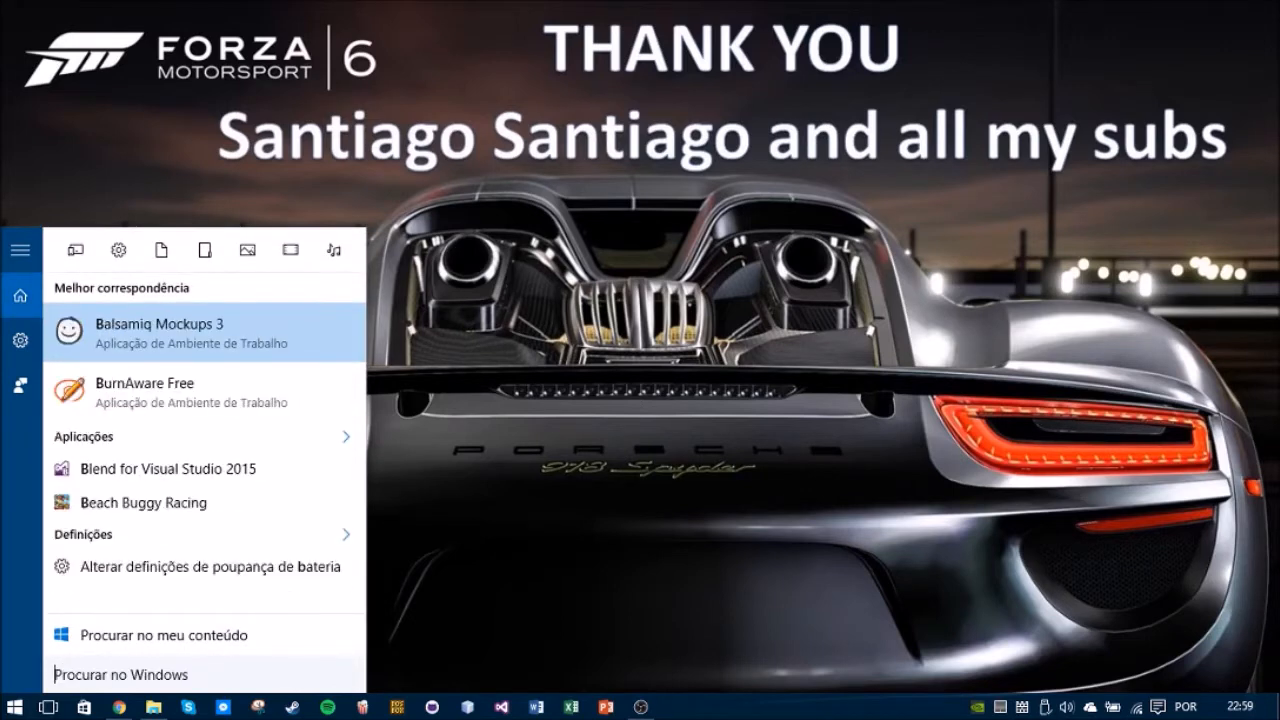
type("candy")
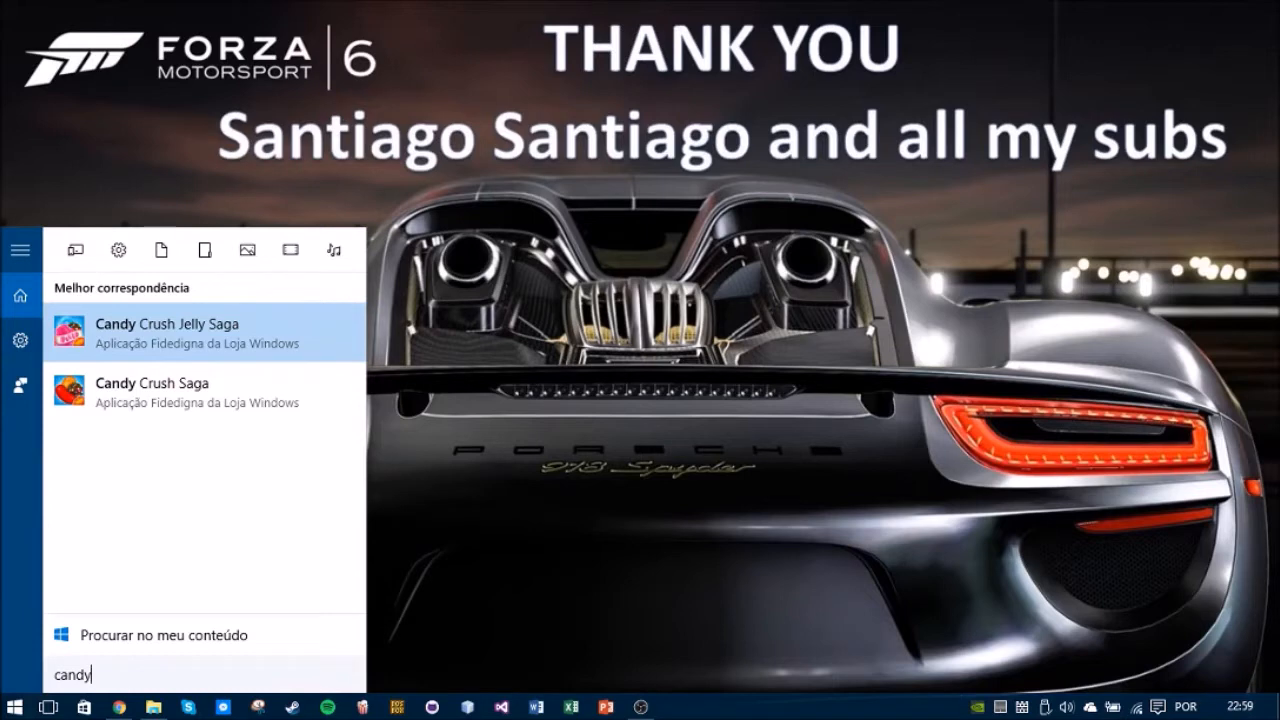
key("backspace")
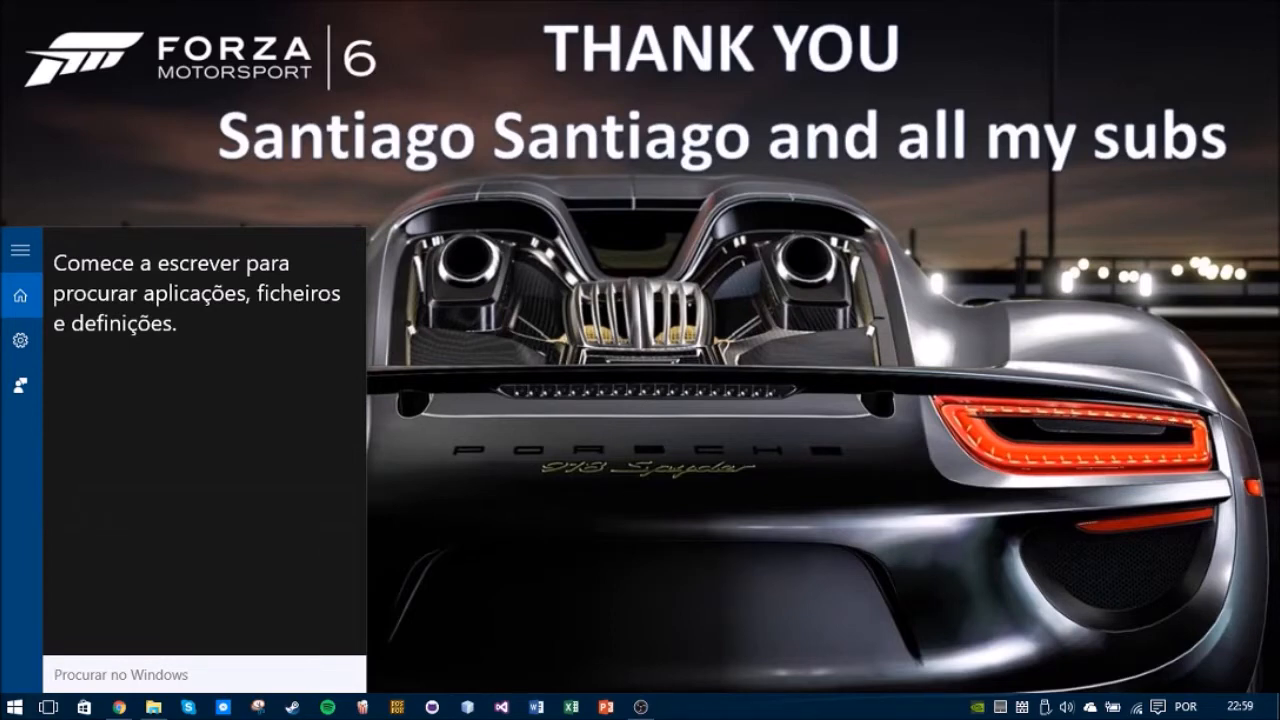
type("forza")
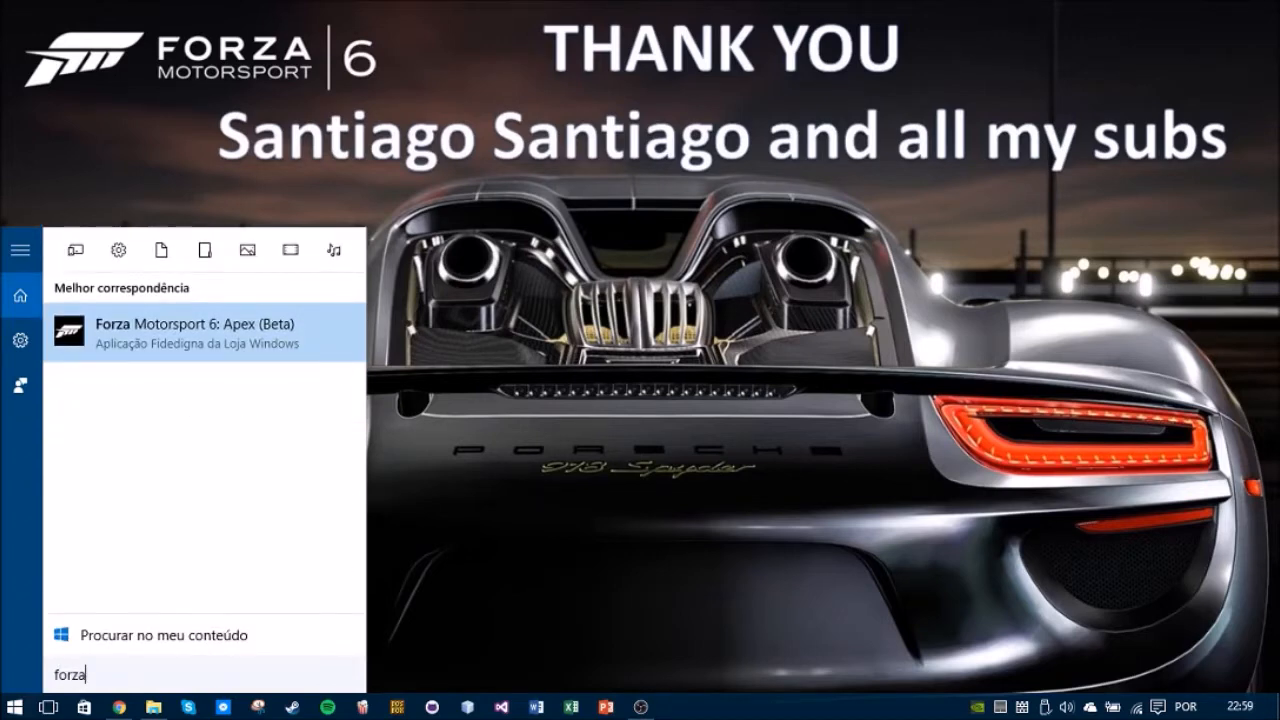
type("xbox")
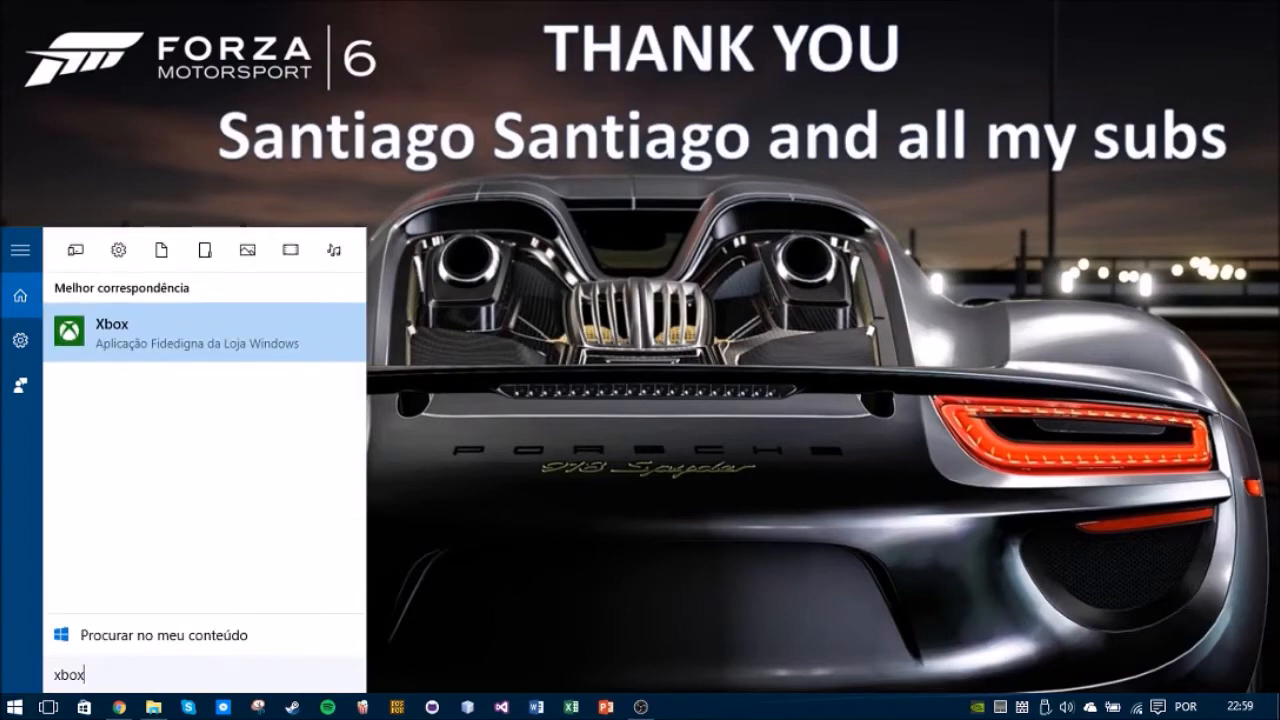
Launch the Xbox app and go to its Settings page on the General tab
left_click(112, 332)
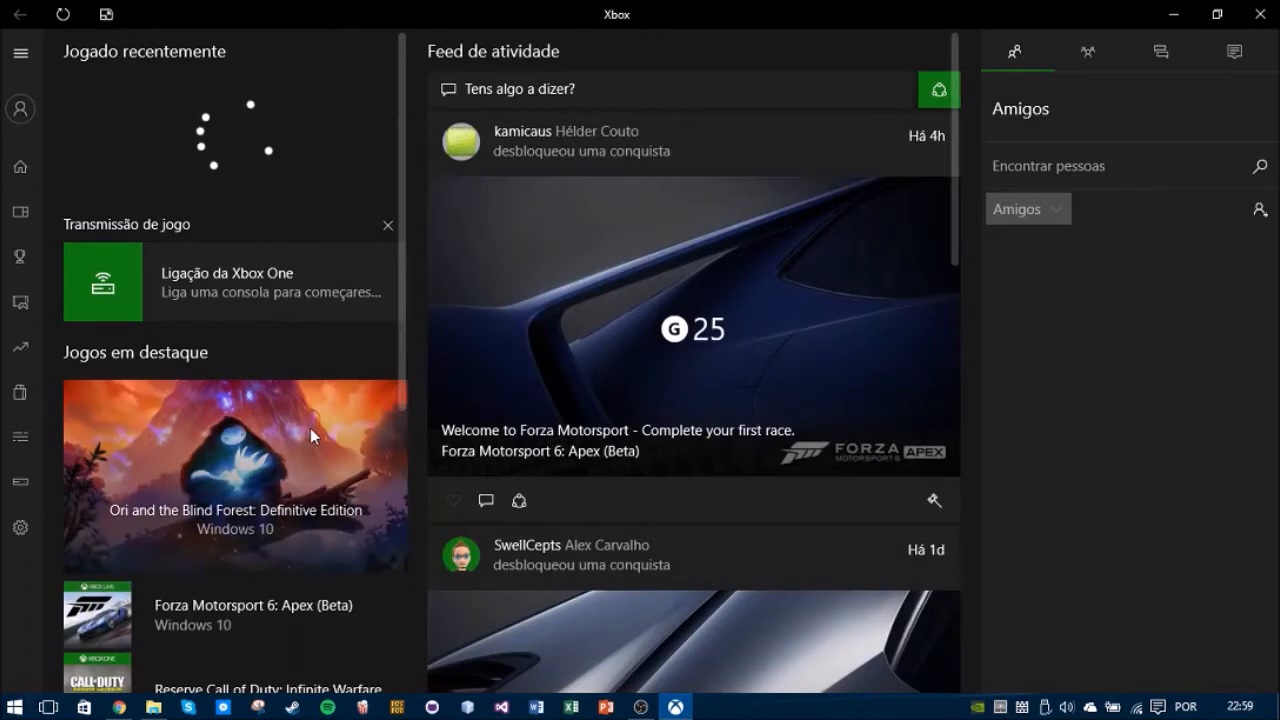
mouse_move(604, 300)
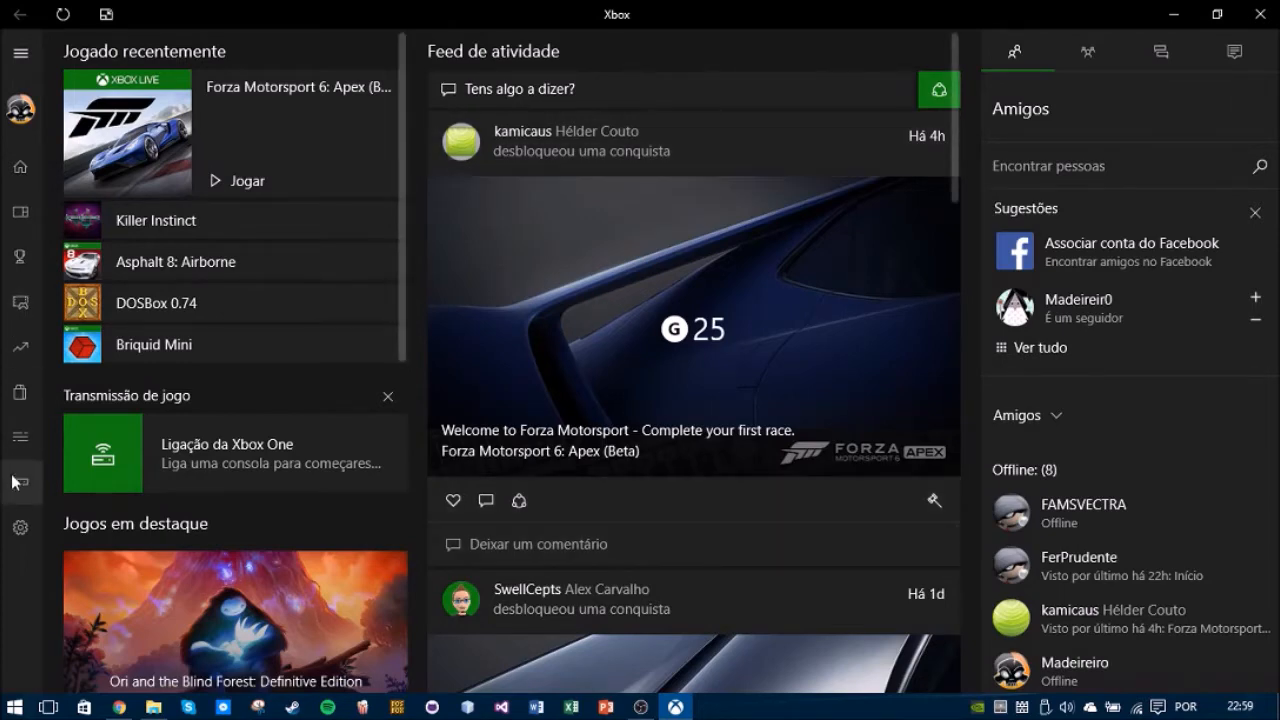
left_click(20, 528)
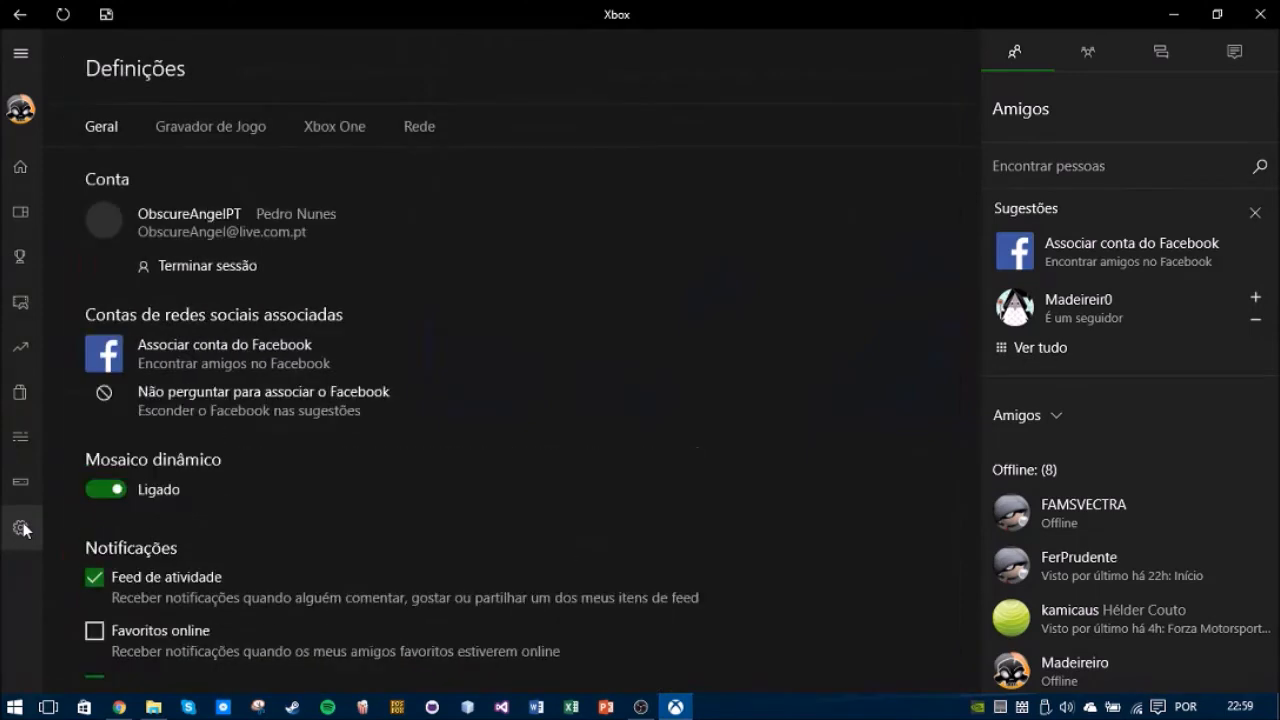
mouse_move(264, 96)
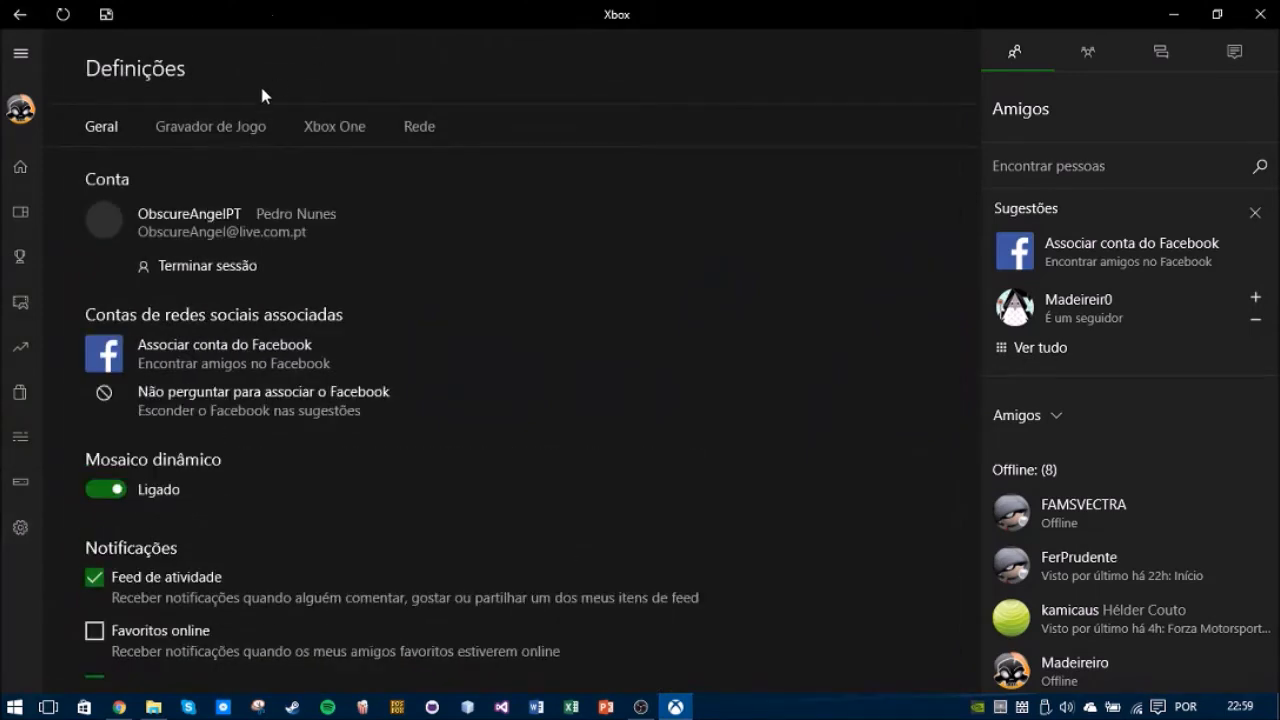
mouse_move(240, 132)
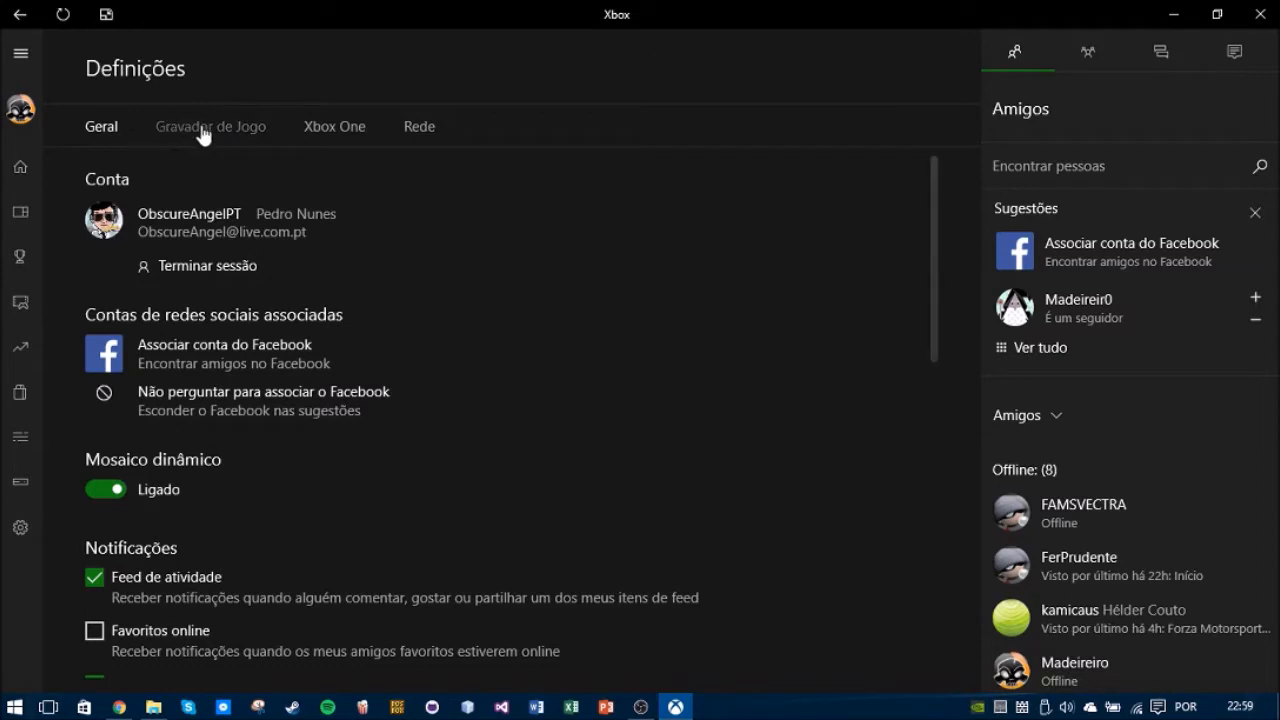
Show the Game DVR settings with clip recording and background recording options
left_click(210, 126)
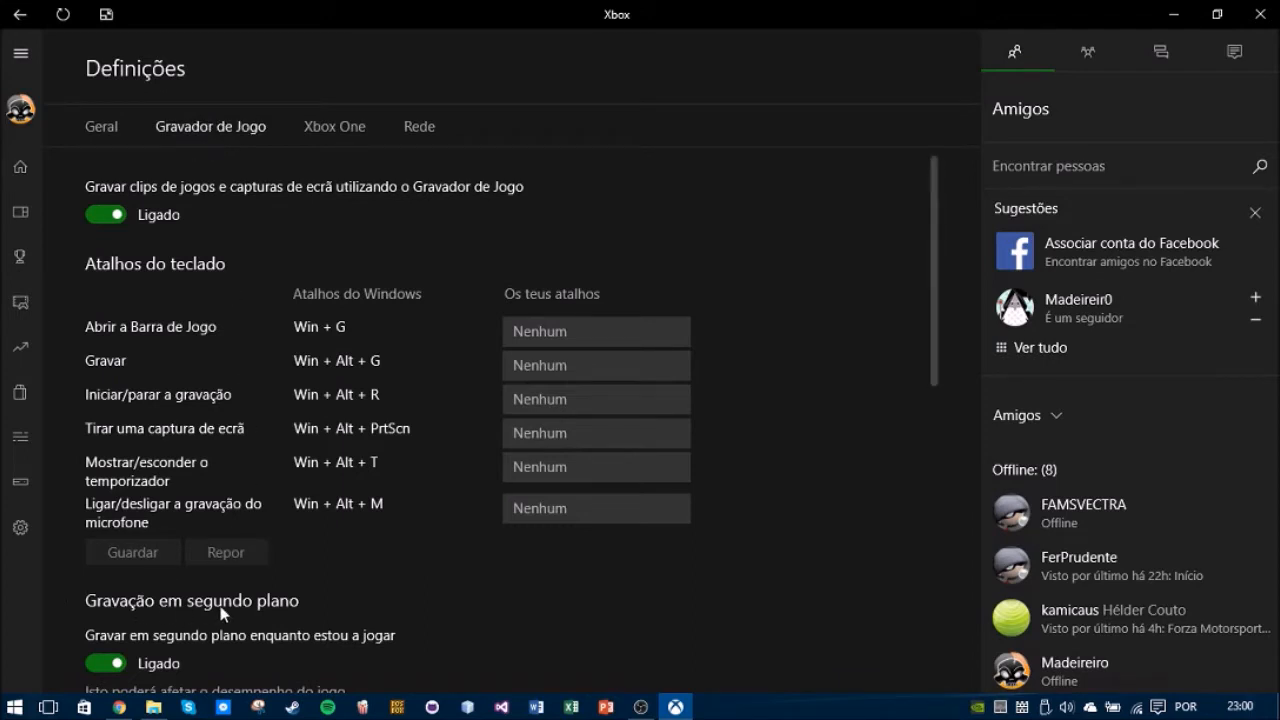
mouse_move(180, 622)
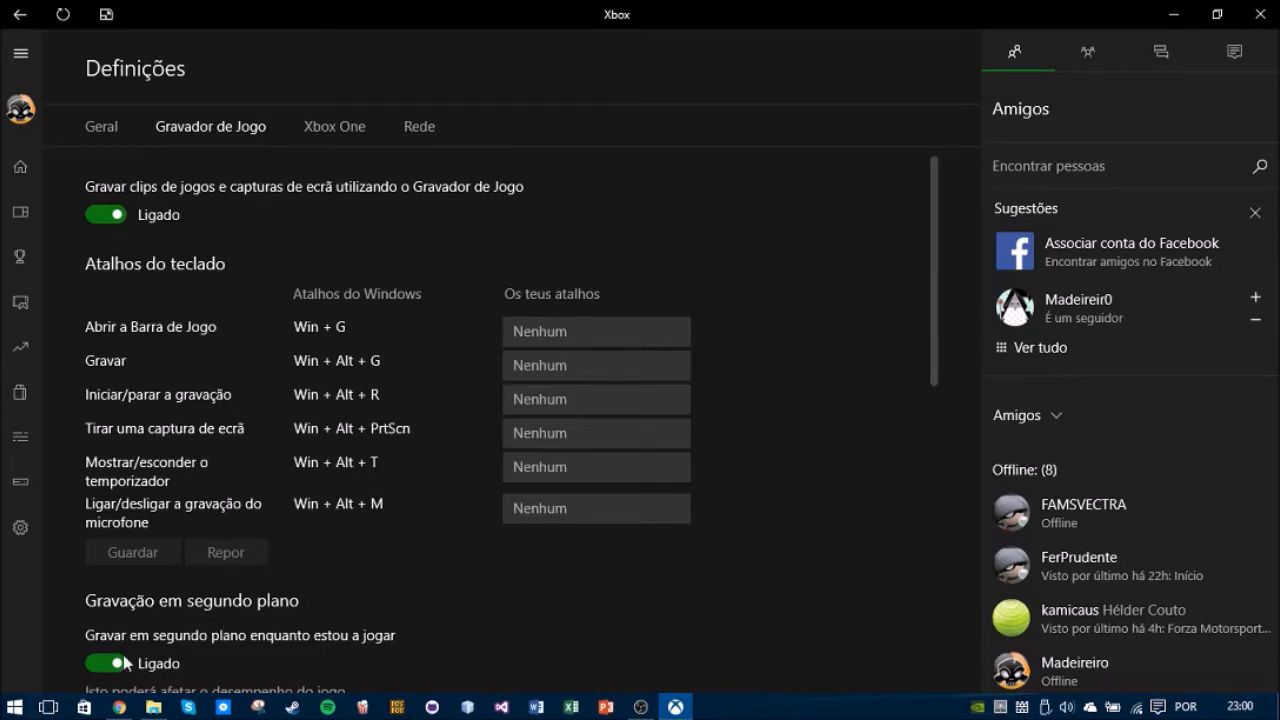
mouse_move(104, 648)
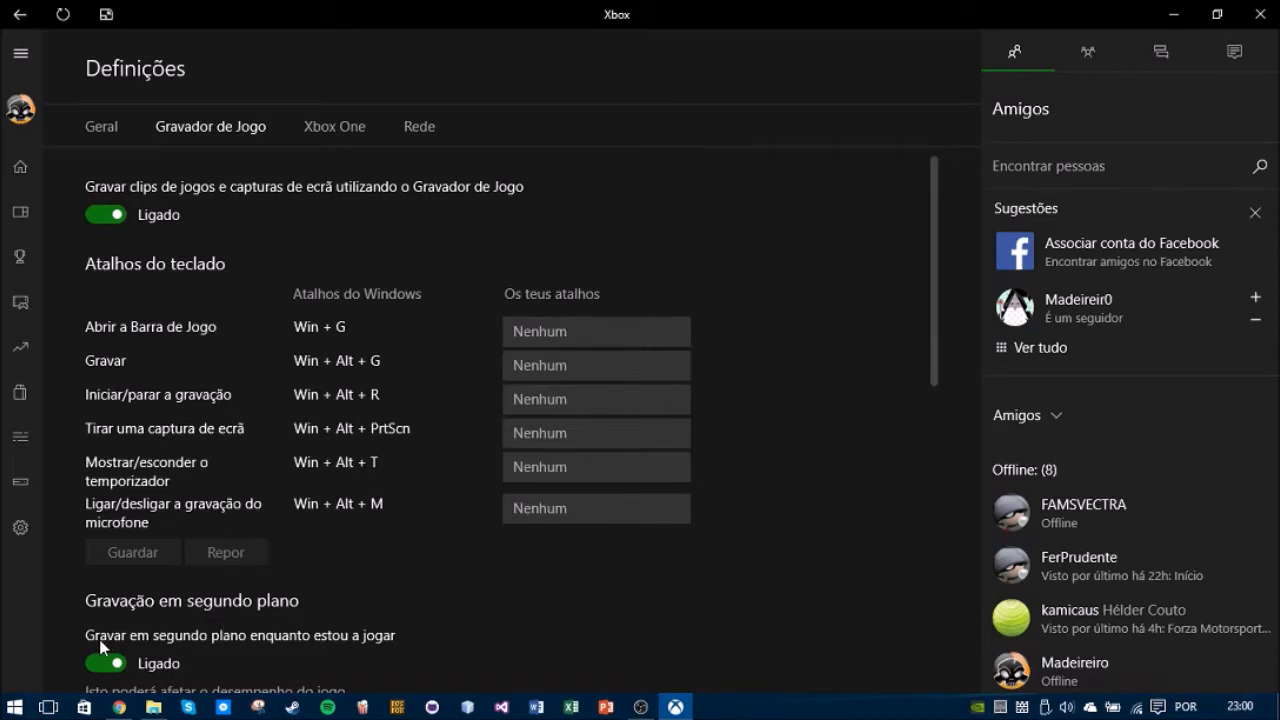
mouse_move(218, 640)
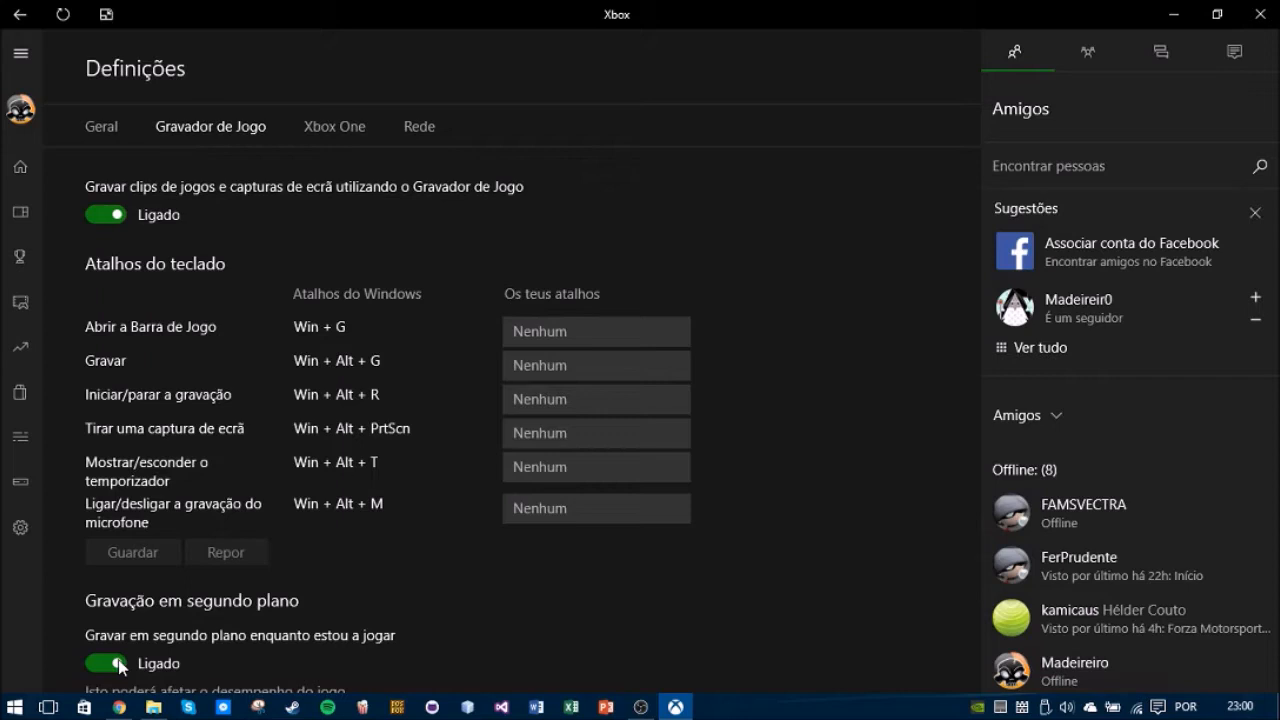
mouse_move(72, 598)
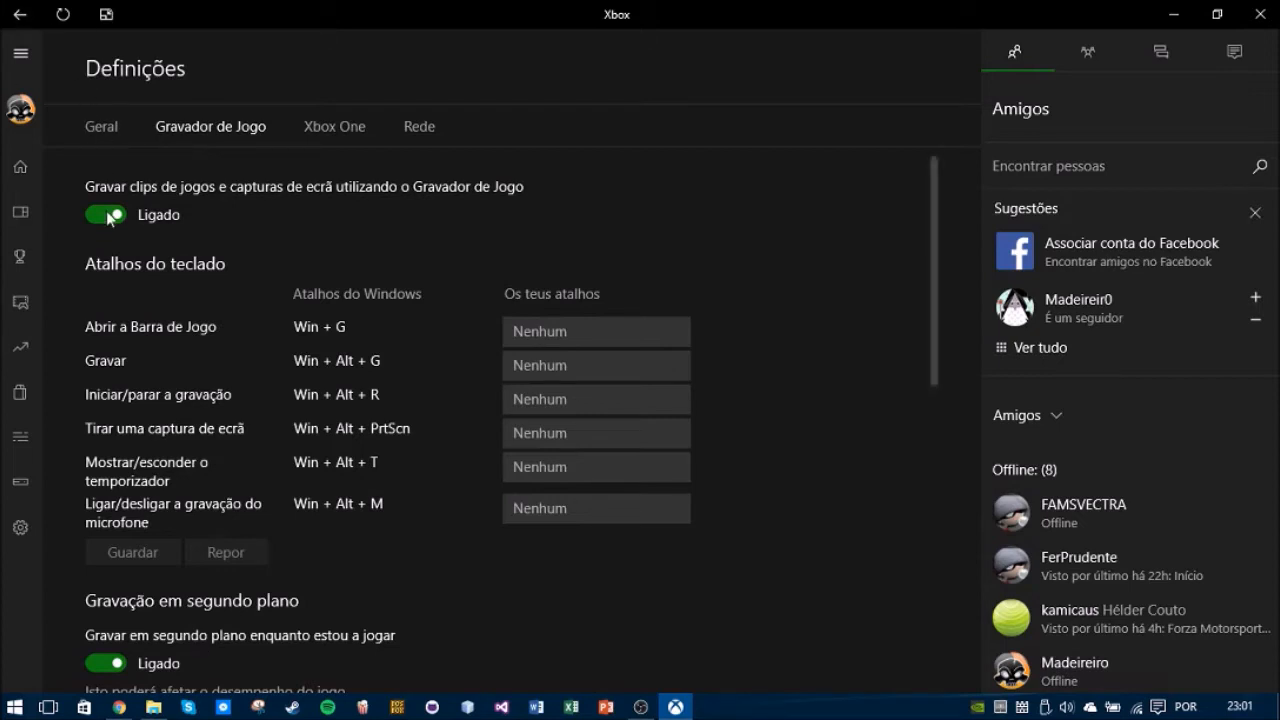
Switch 'Record game clips and screenshots' off in the Game DVR settings
left_click(104, 216)
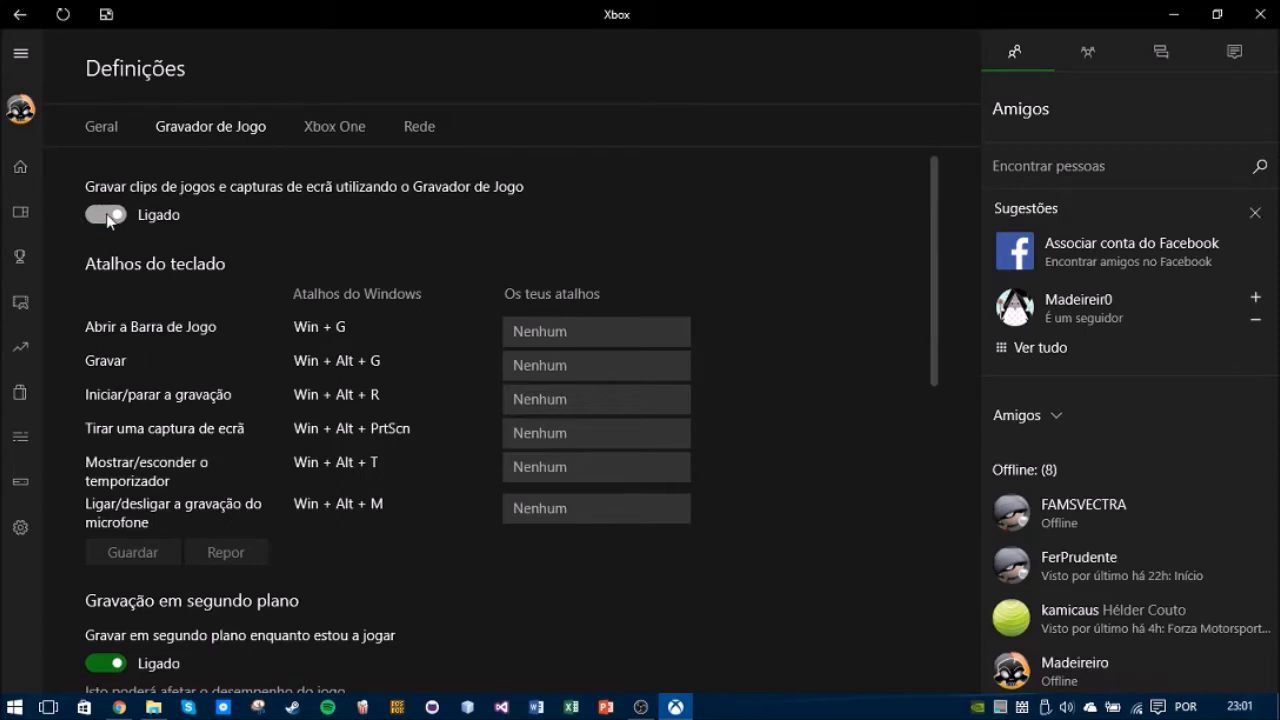
left_click(104, 214)
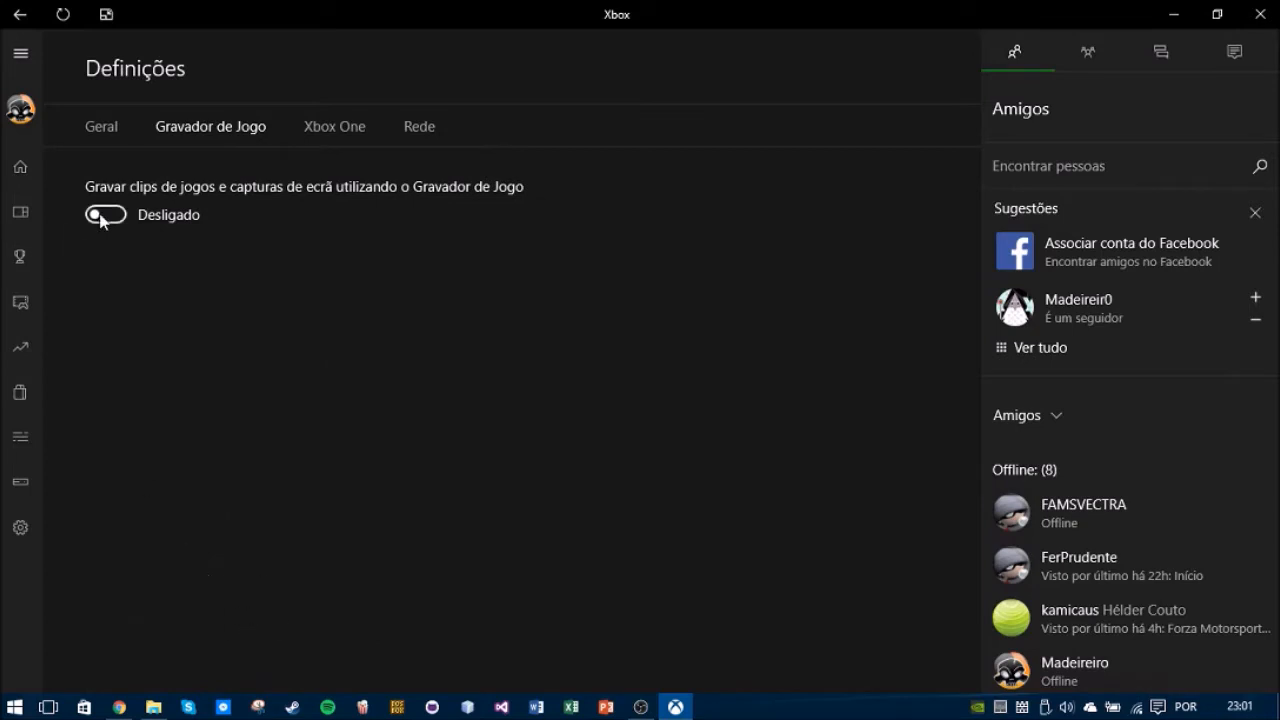
mouse_move(396, 174)
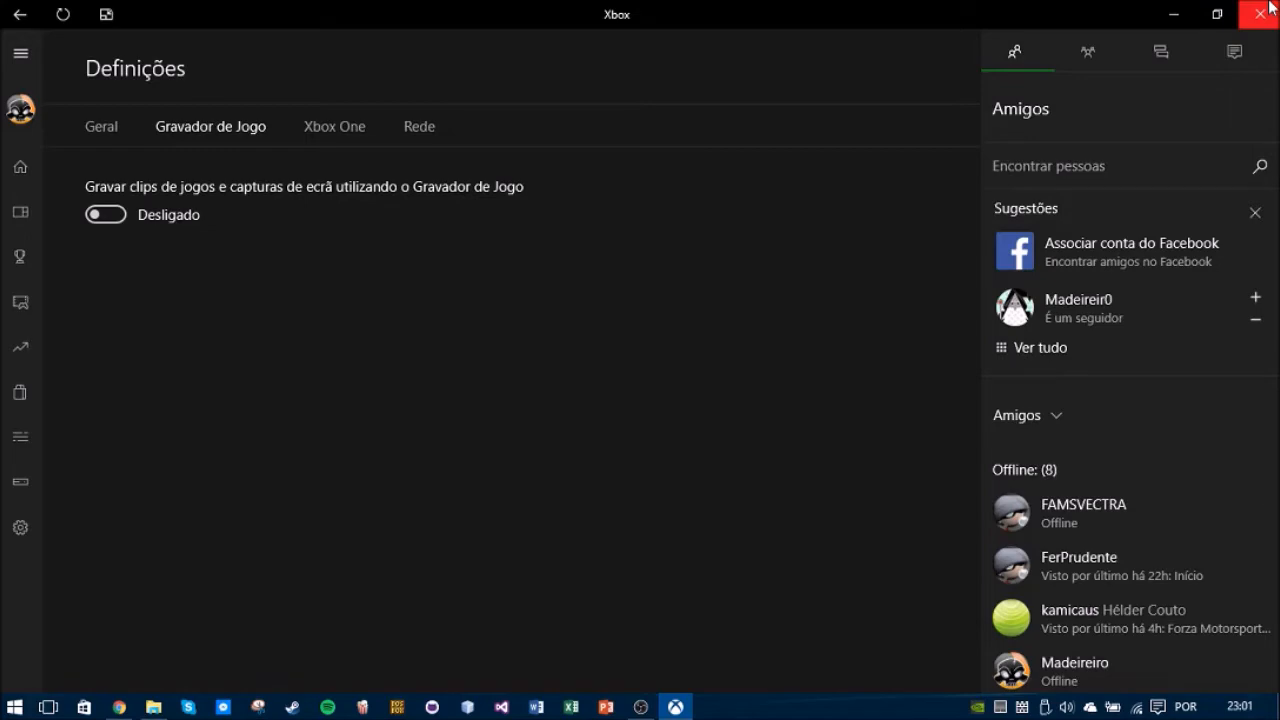
mouse_move(1270, 14)
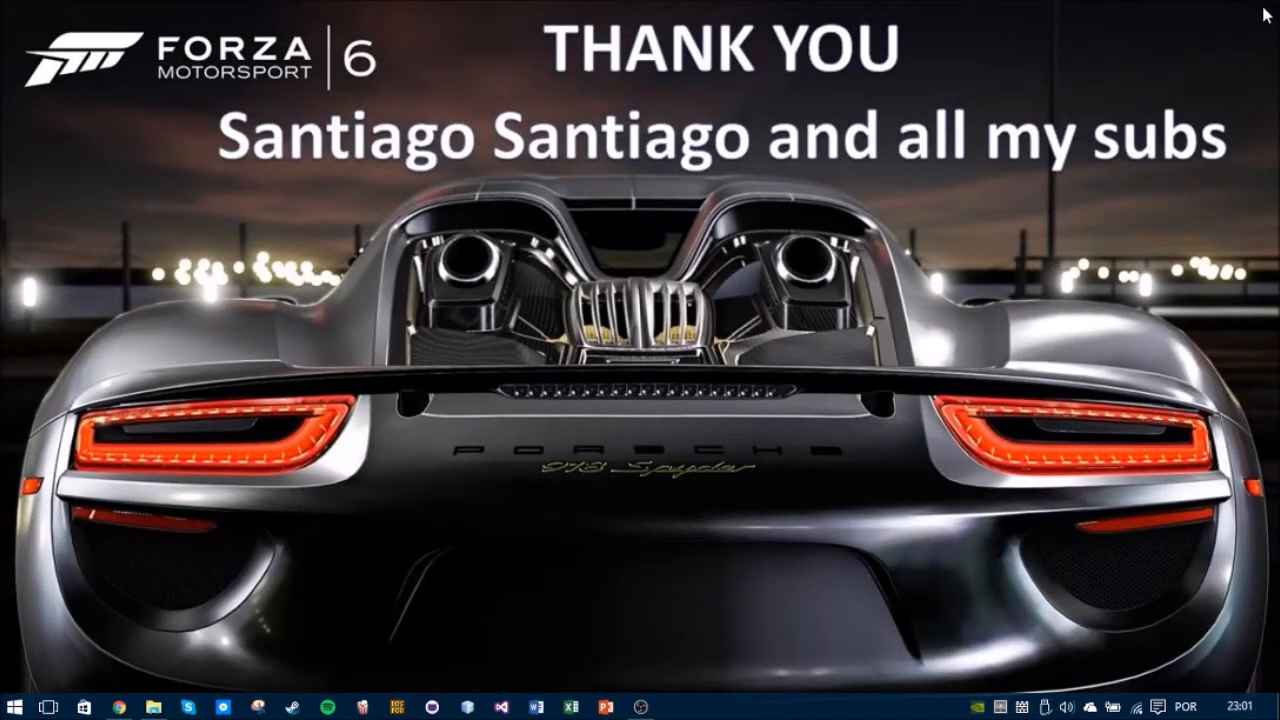
Bring up YouTube and go to the subscribed Santiago Santiago channel page
left_click(120, 708)
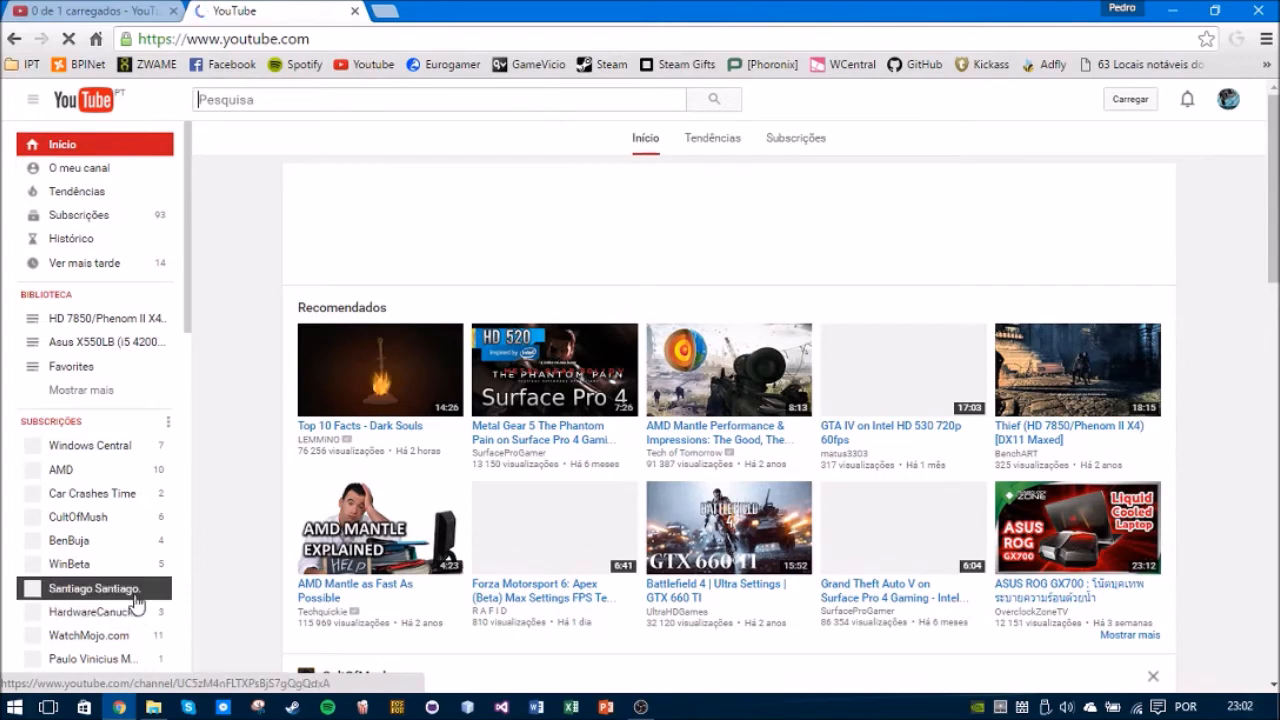
left_click(96, 588)
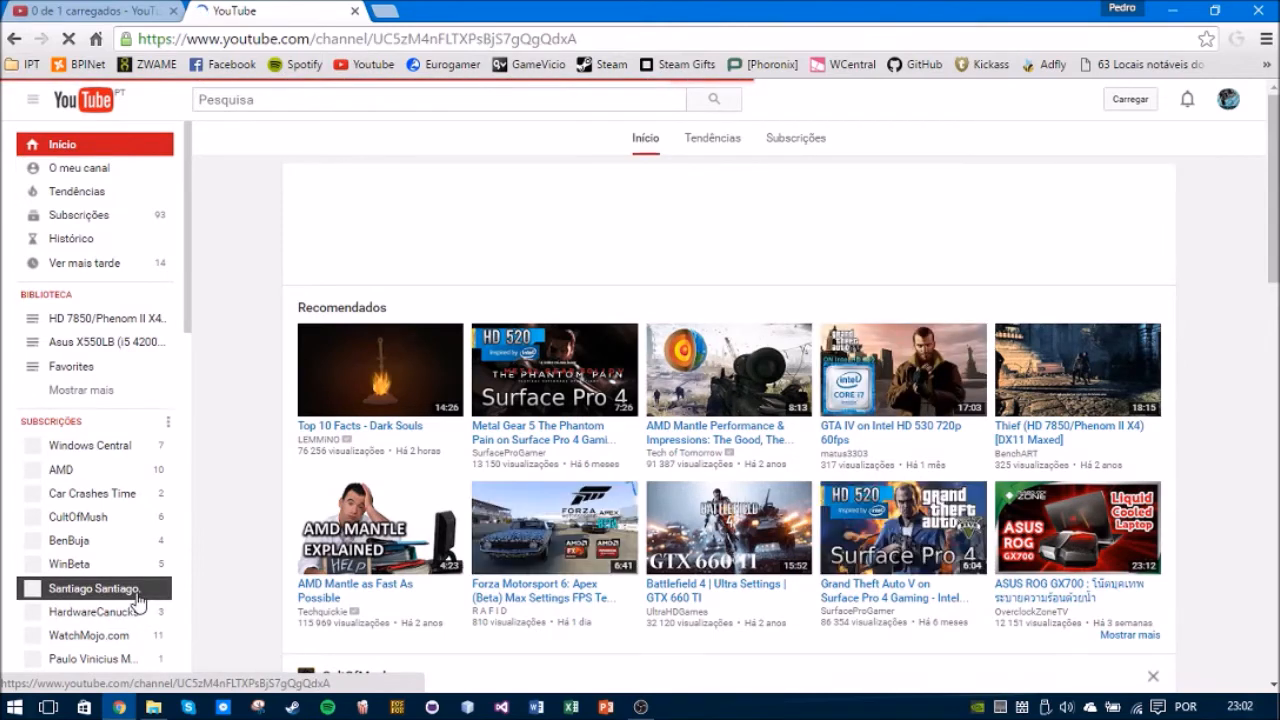
left_click(94, 588)
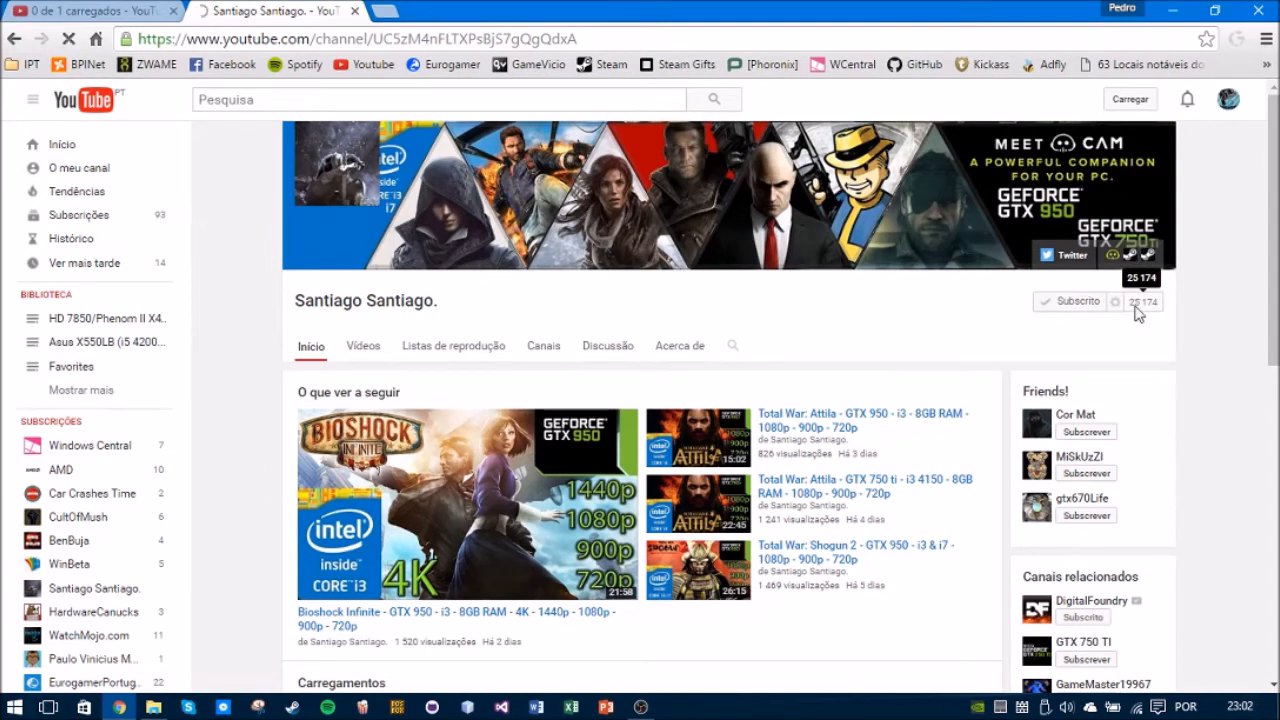
mouse_move(480, 384)
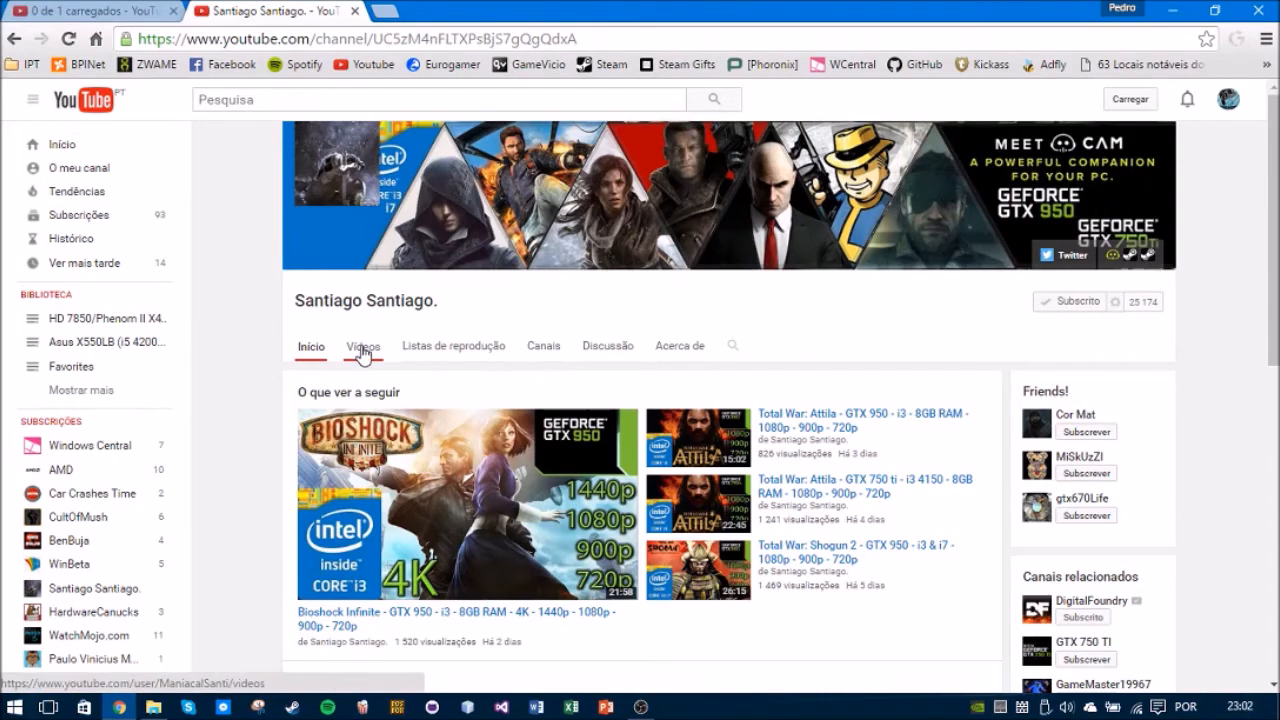
Show the channel's Videos tab listing its uploads
left_click(362, 344)
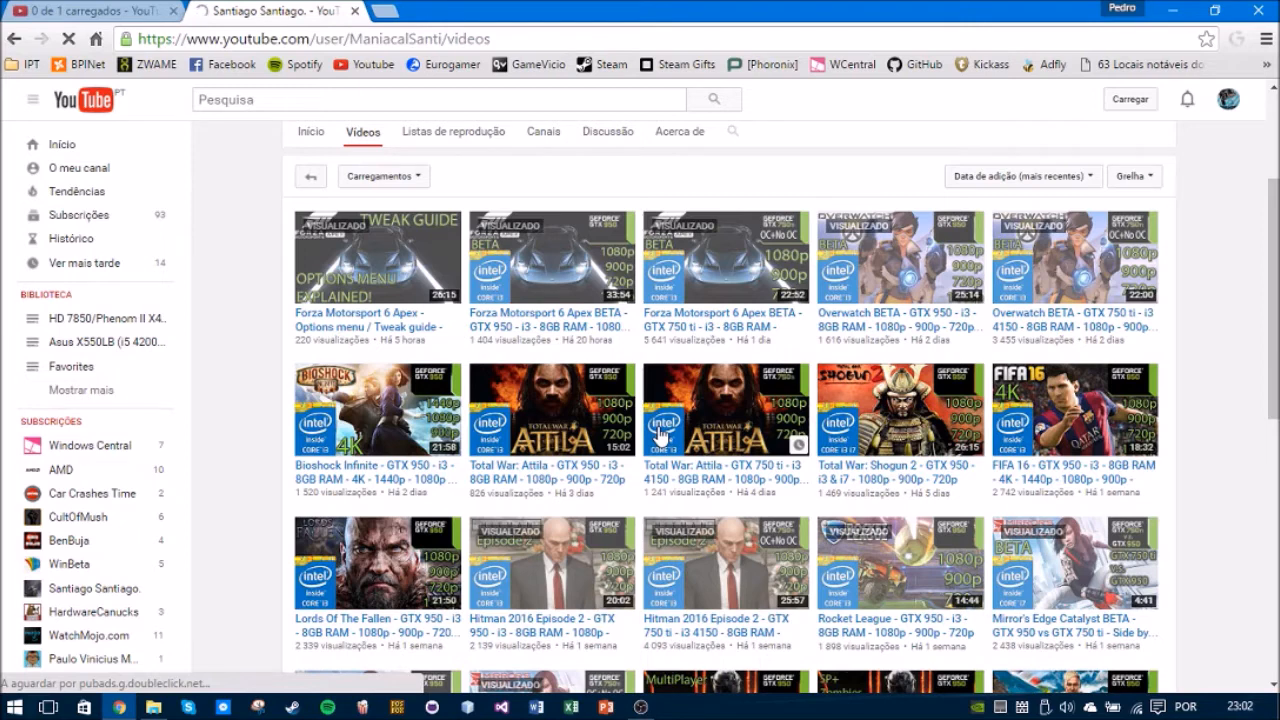
mouse_move(916, 336)
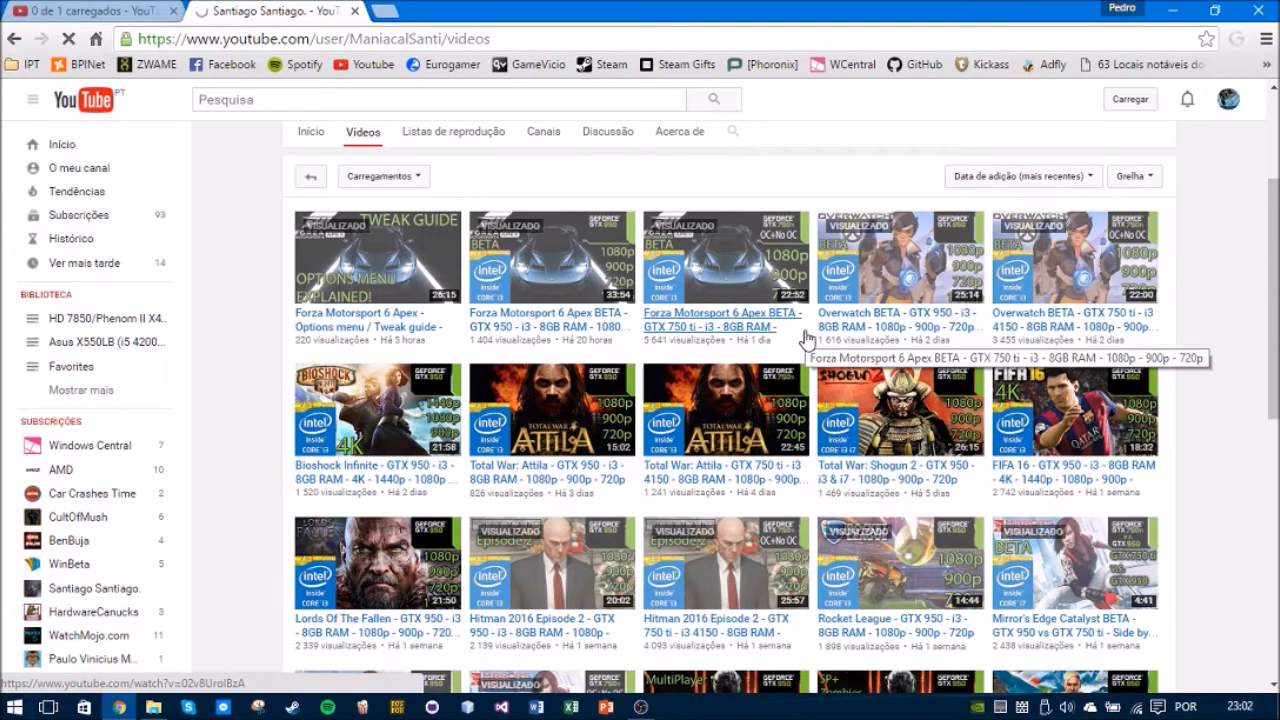
mouse_move(458, 272)
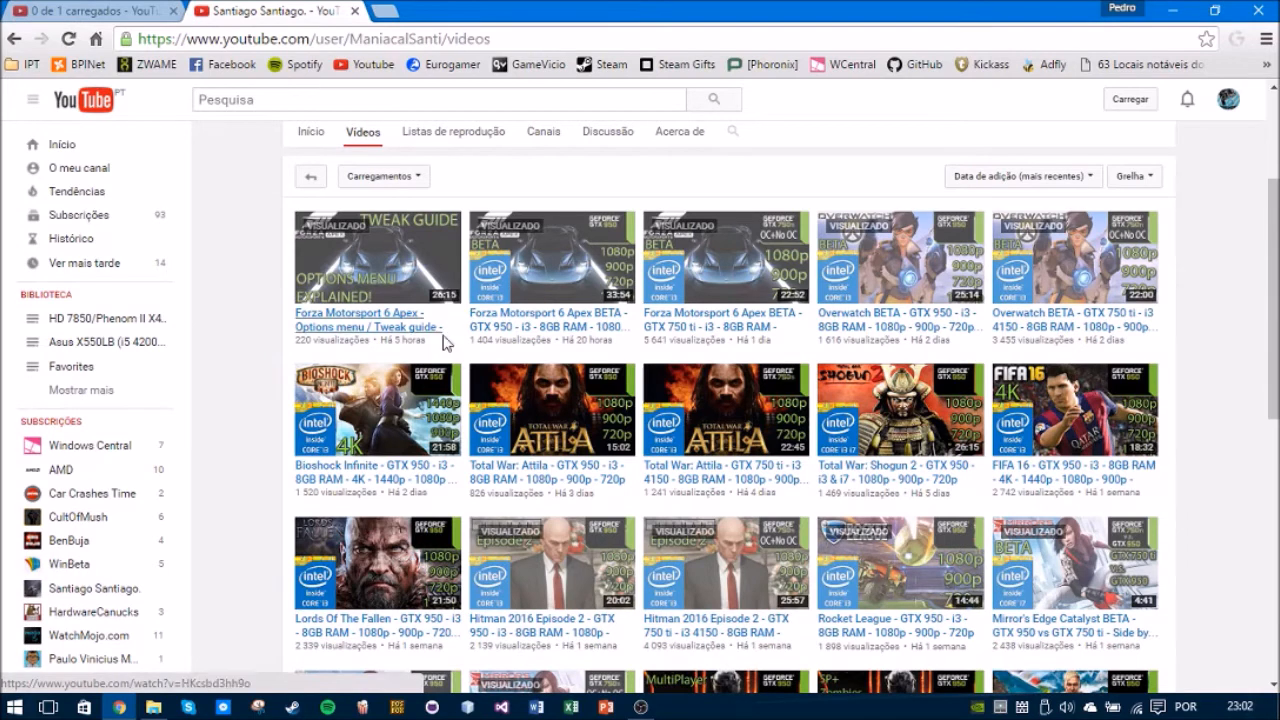
mouse_move(420, 318)
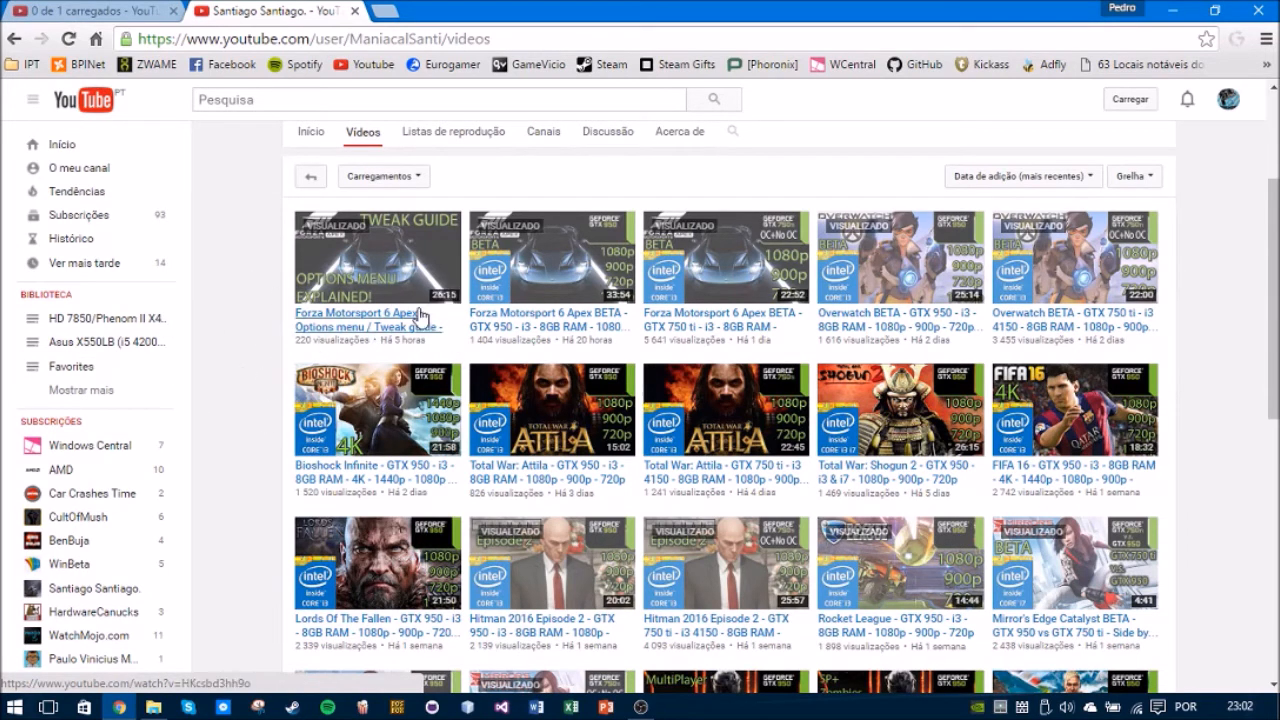
mouse_move(260, 270)
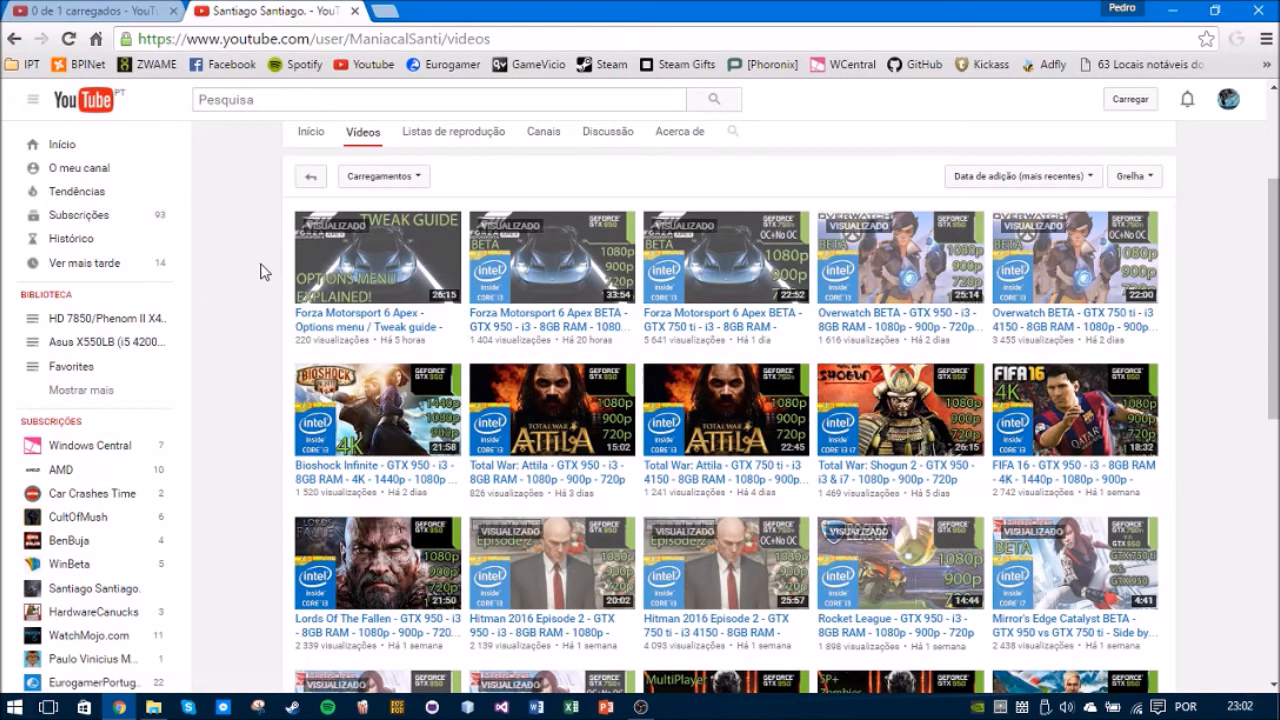
mouse_move(374, 352)
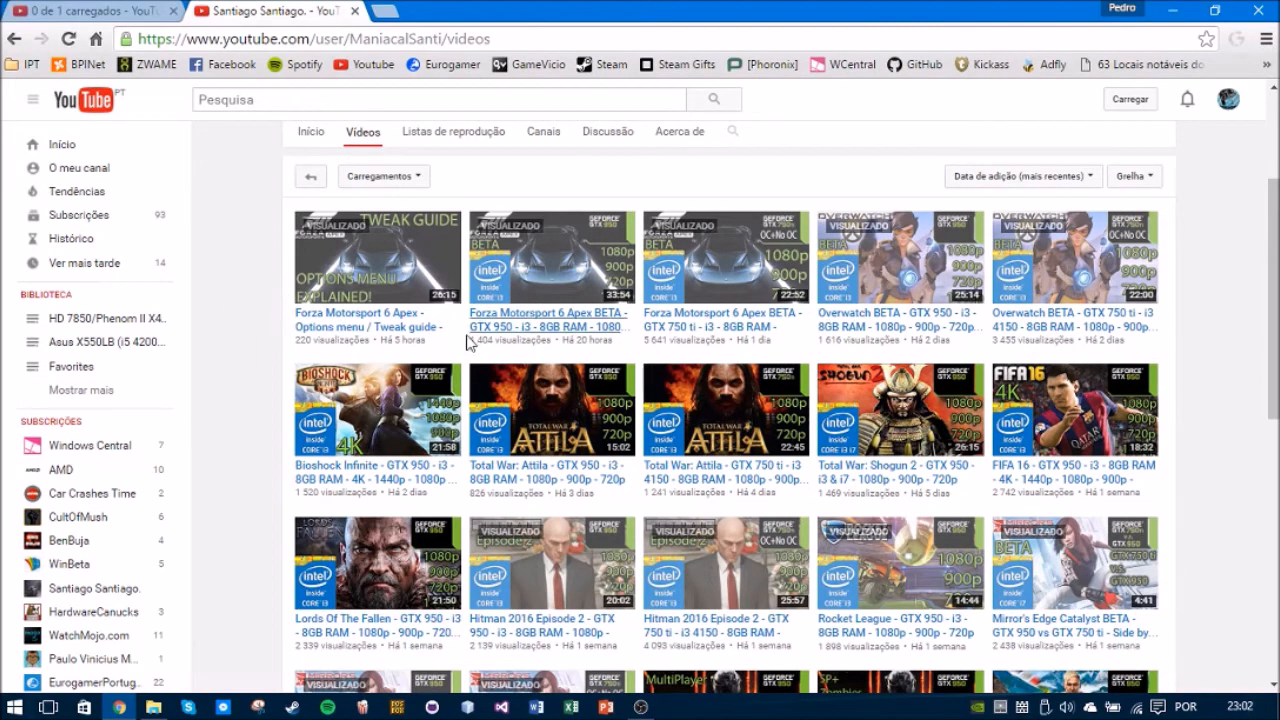
mouse_move(316, 270)
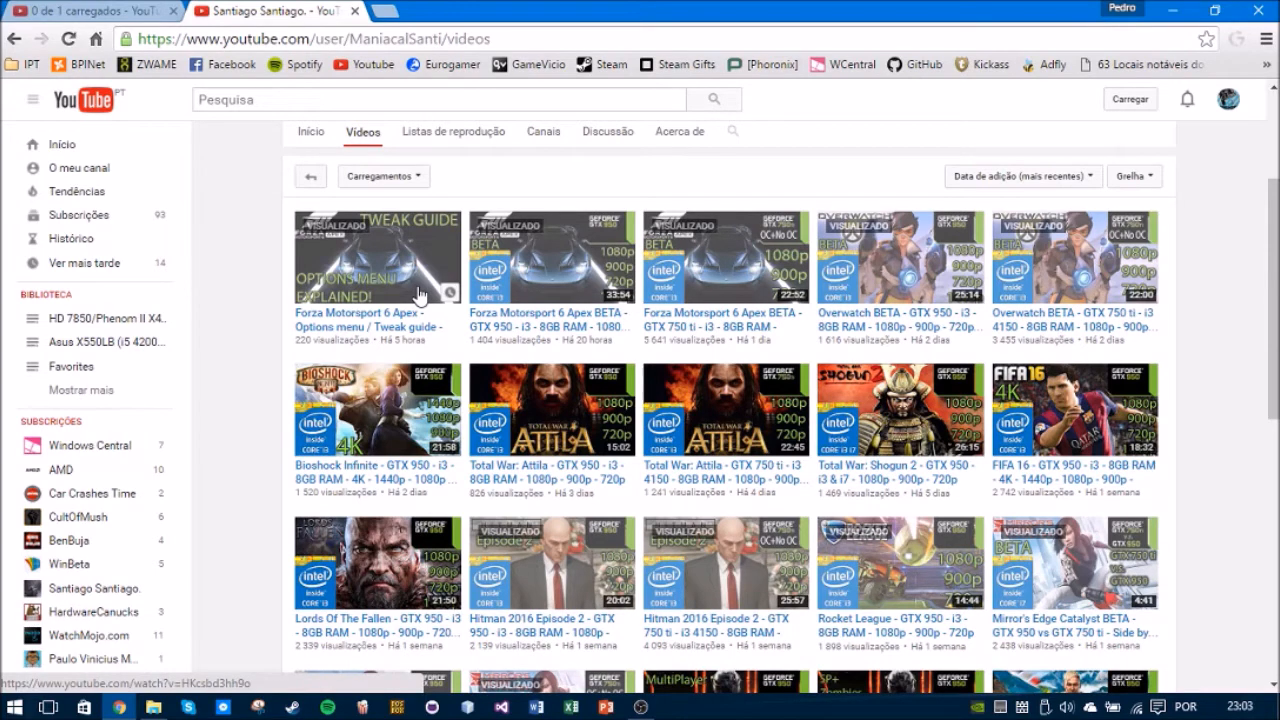
mouse_move(424, 248)
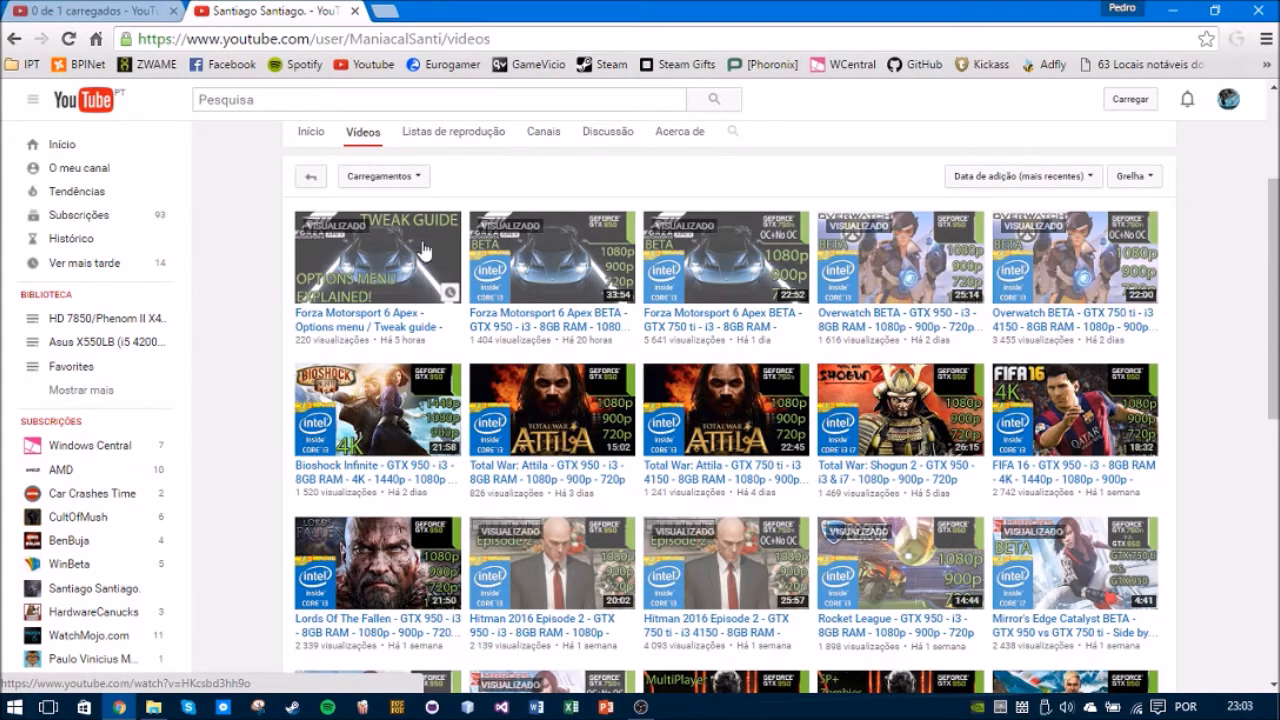
mouse_move(428, 210)
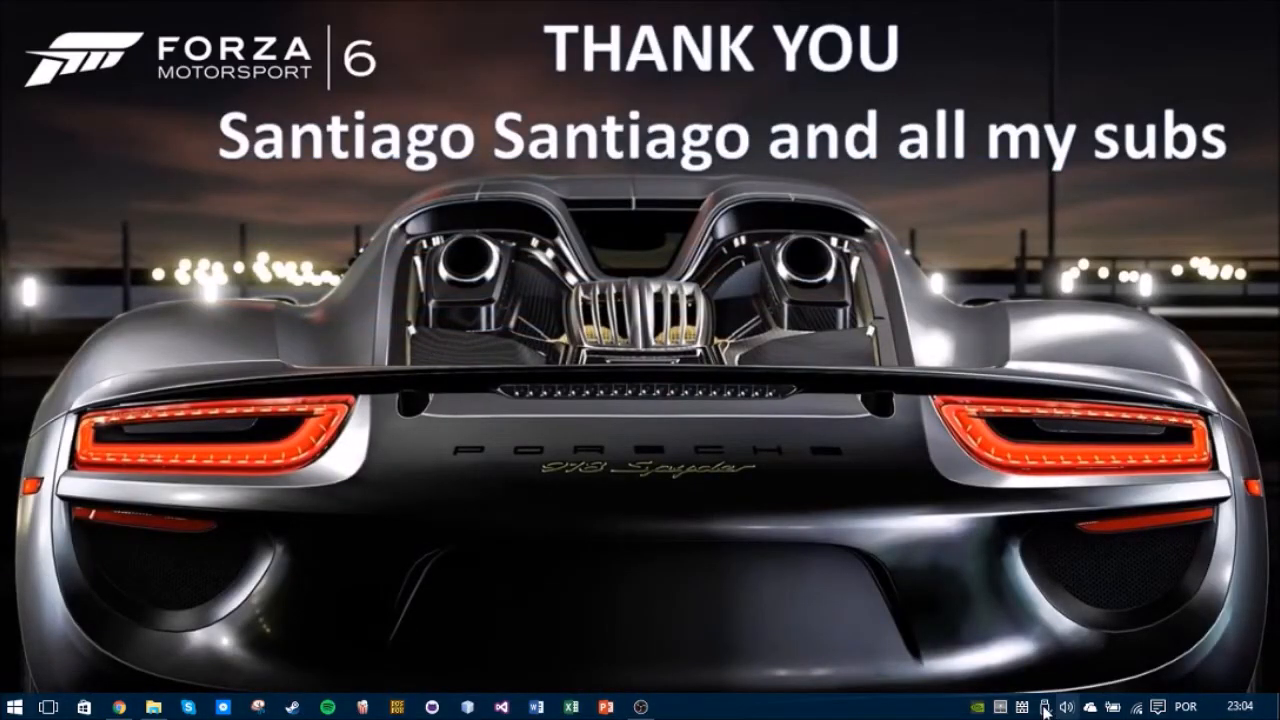
Launch NVIDIA Control Panel from the tray icon and go to Manage 3D settings
right_click(1068, 706)
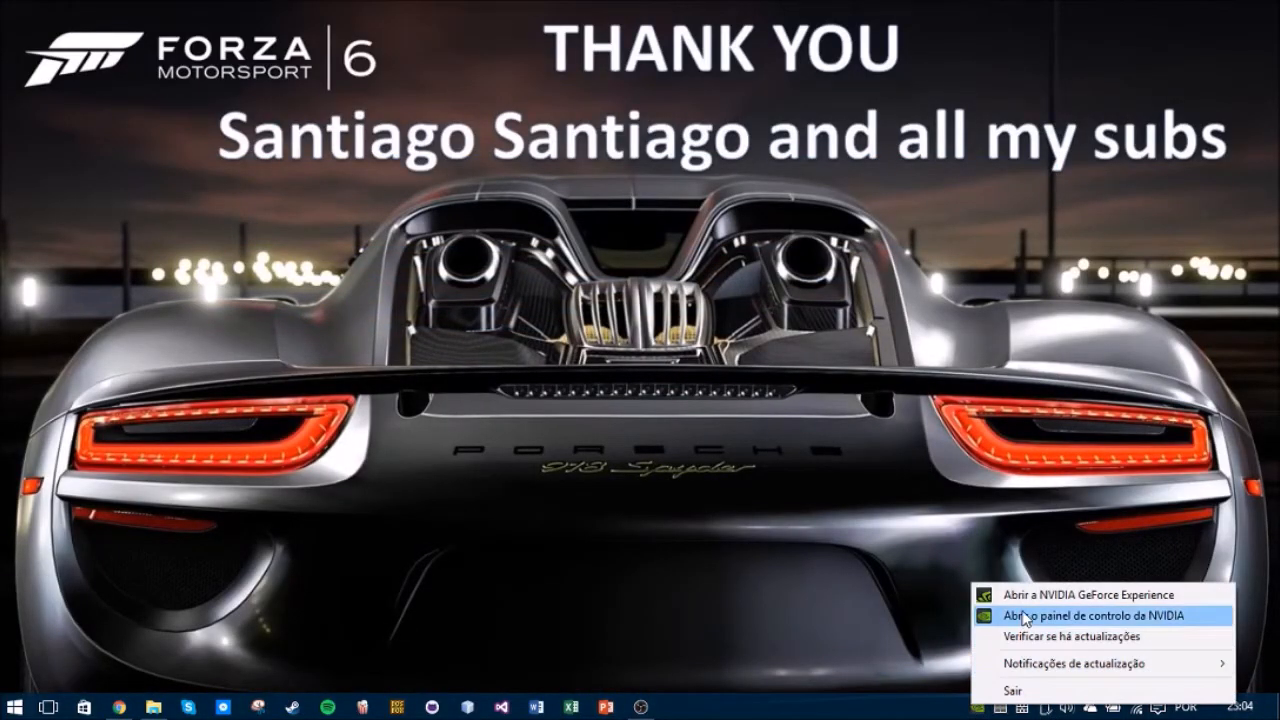
left_click(1088, 612)
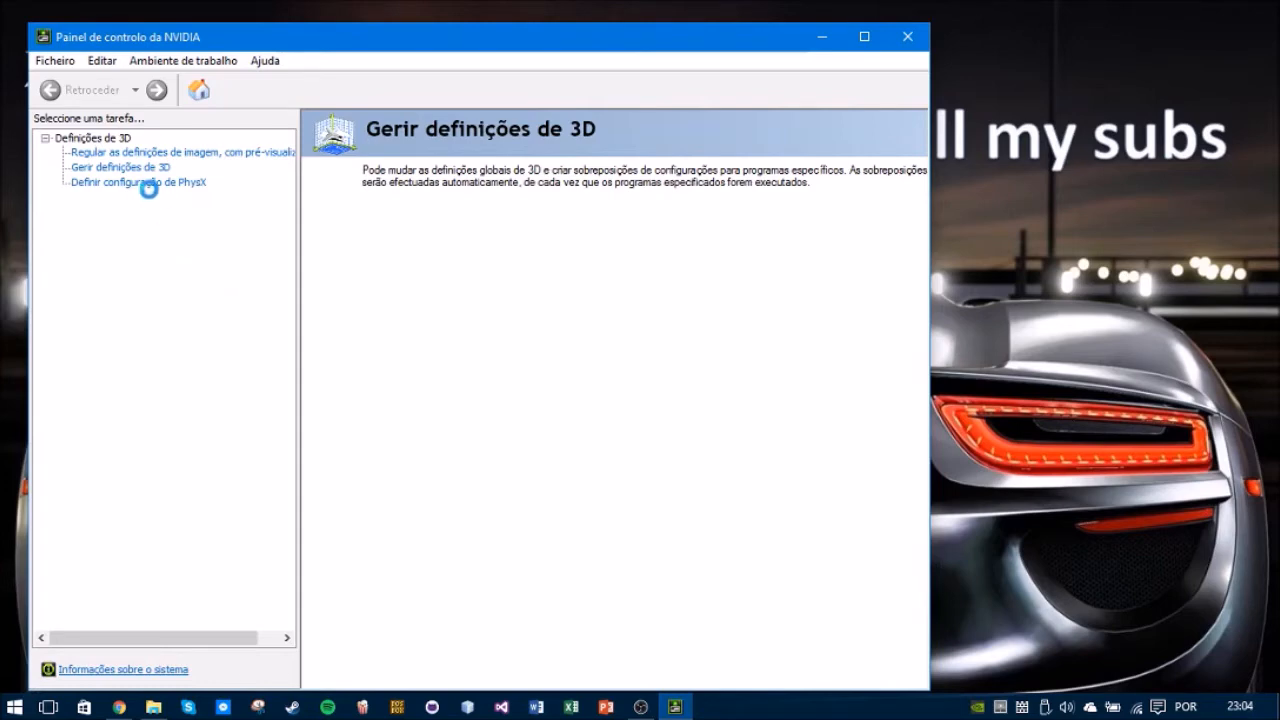
left_click(118, 168)
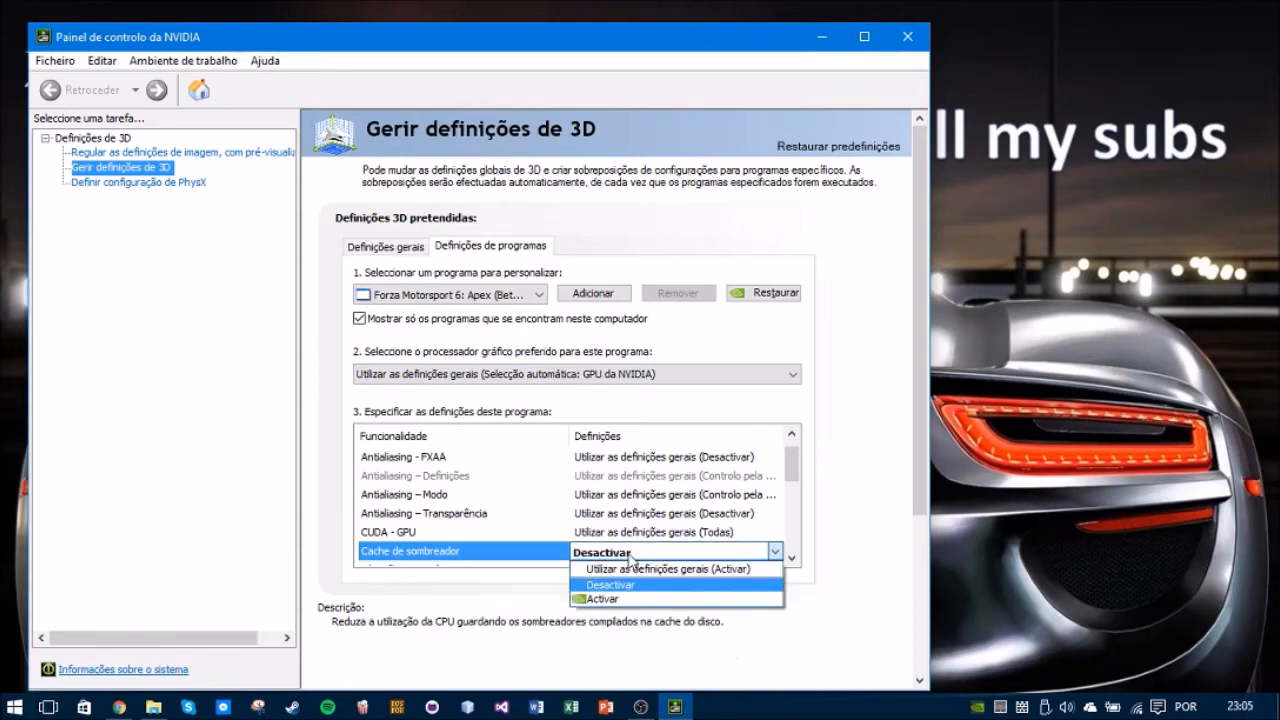
mouse_move(628, 598)
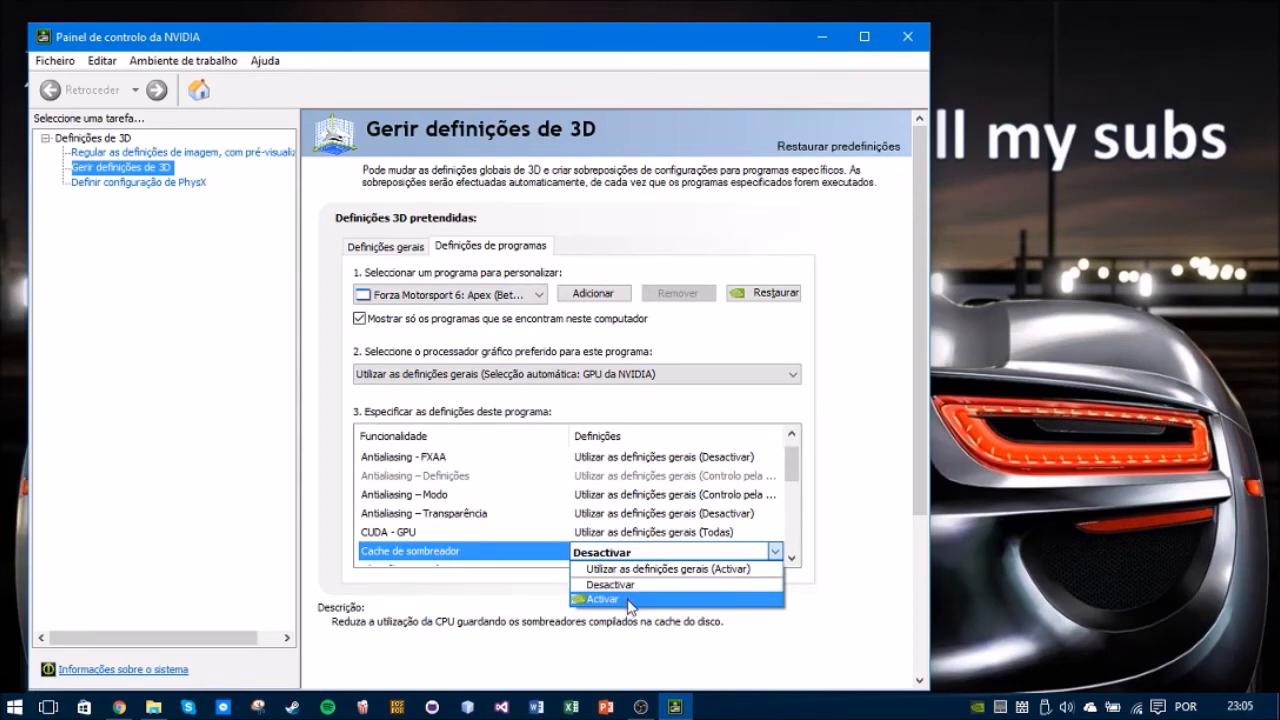
mouse_move(610, 584)
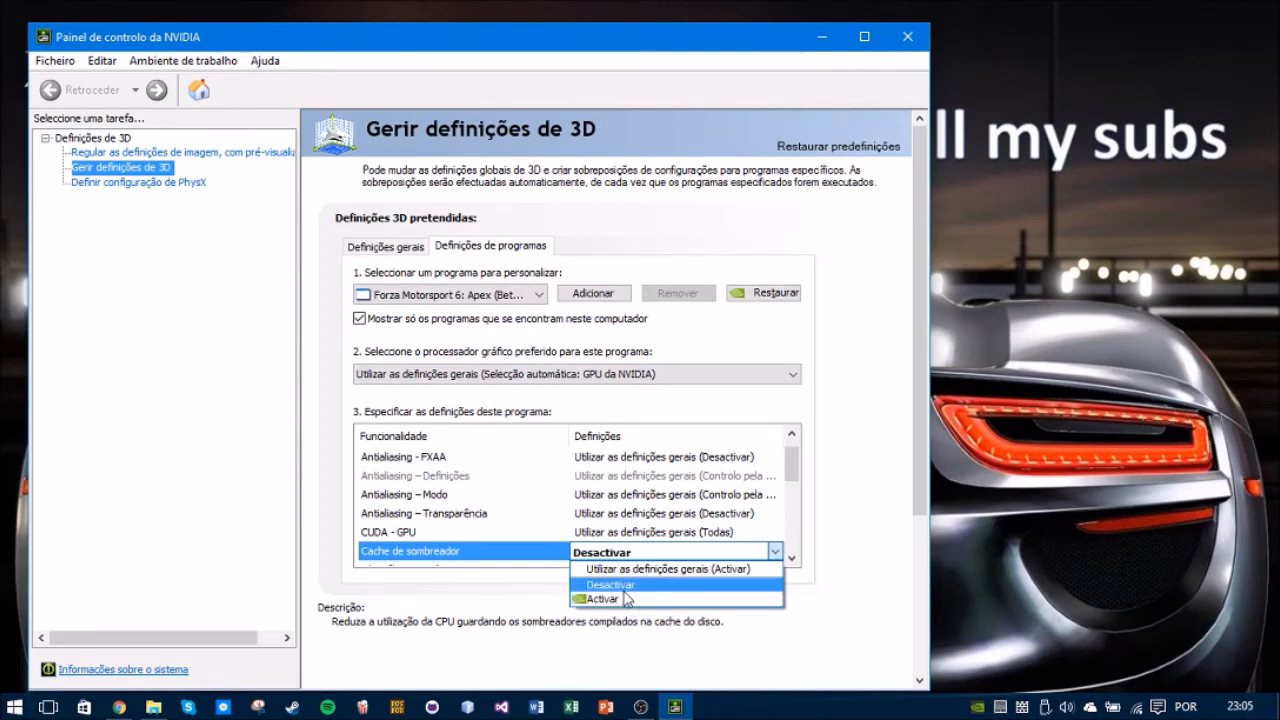
Set Shader Cache to Desactivar for Forza, review the Global Settings list, and close the panel
left_click(610, 584)
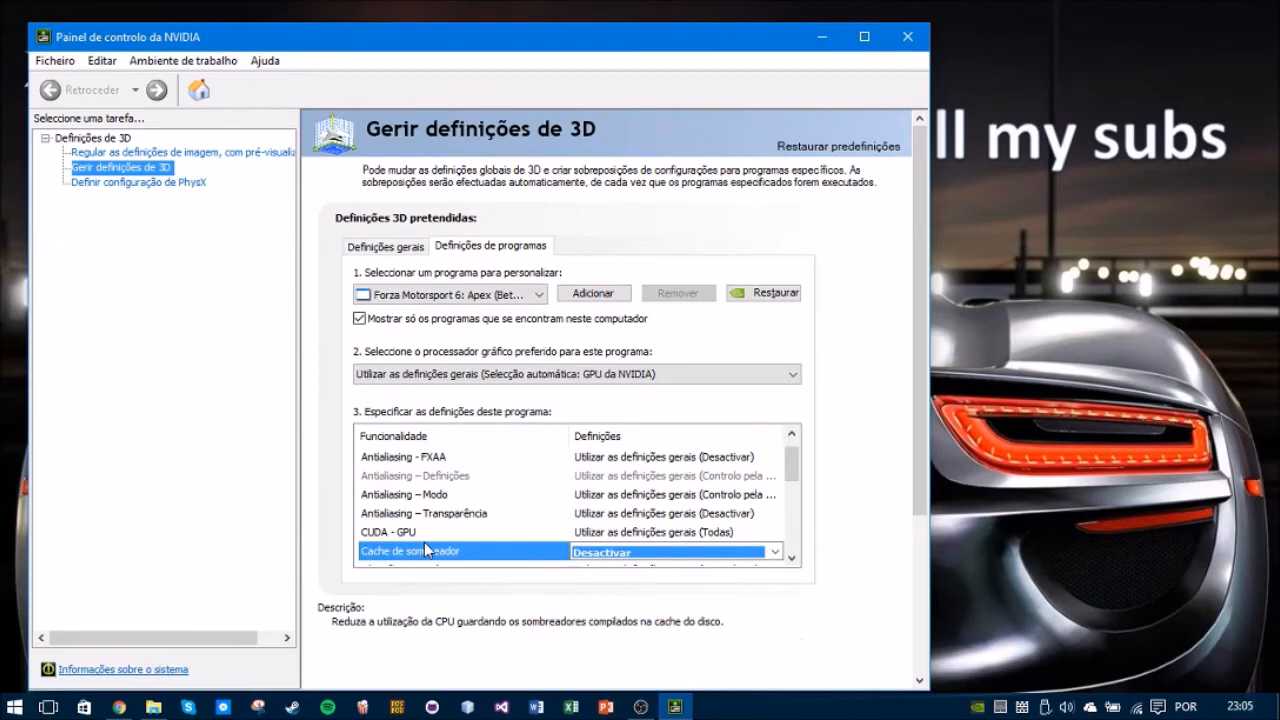
left_click(384, 246)
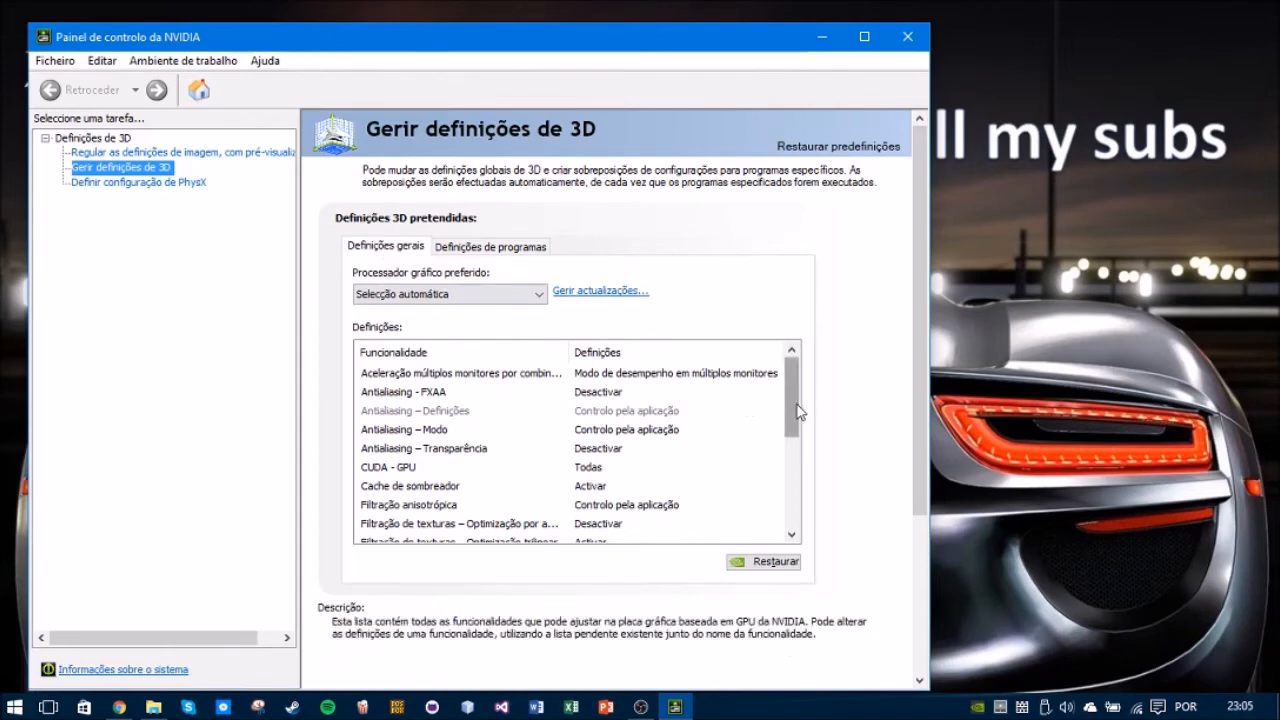
scroll("down", 3)
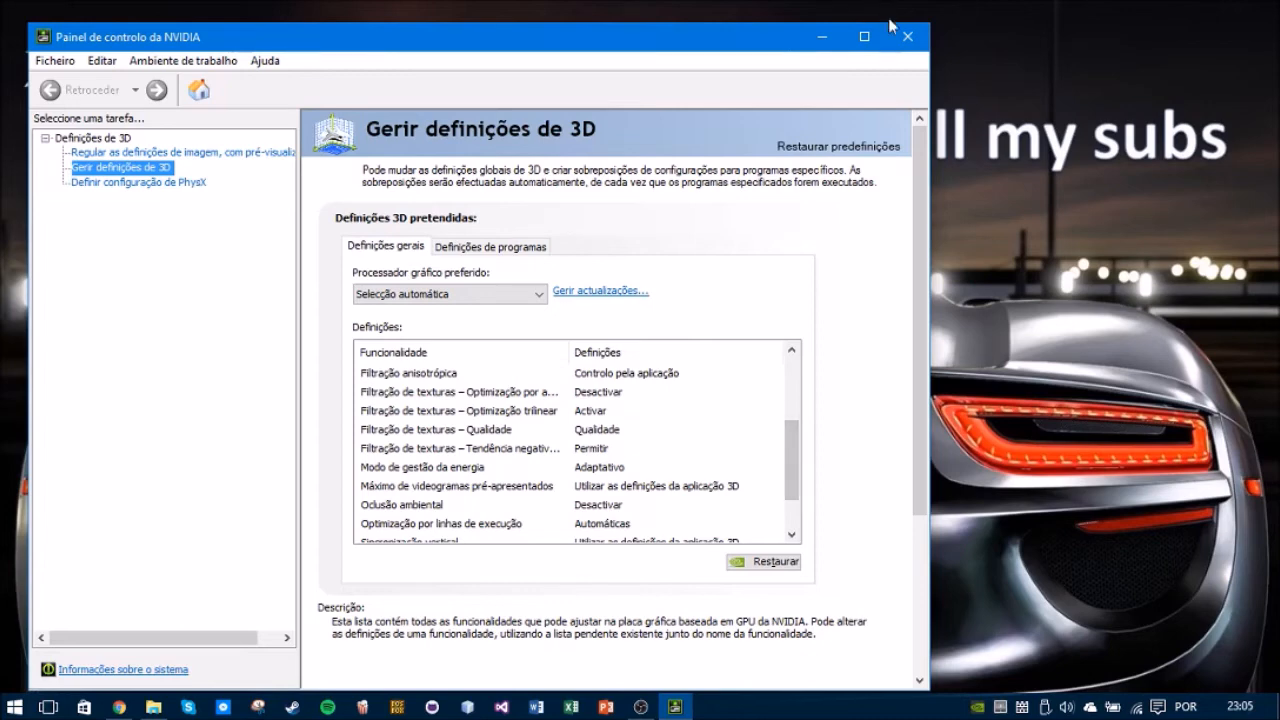
left_click(906, 36)
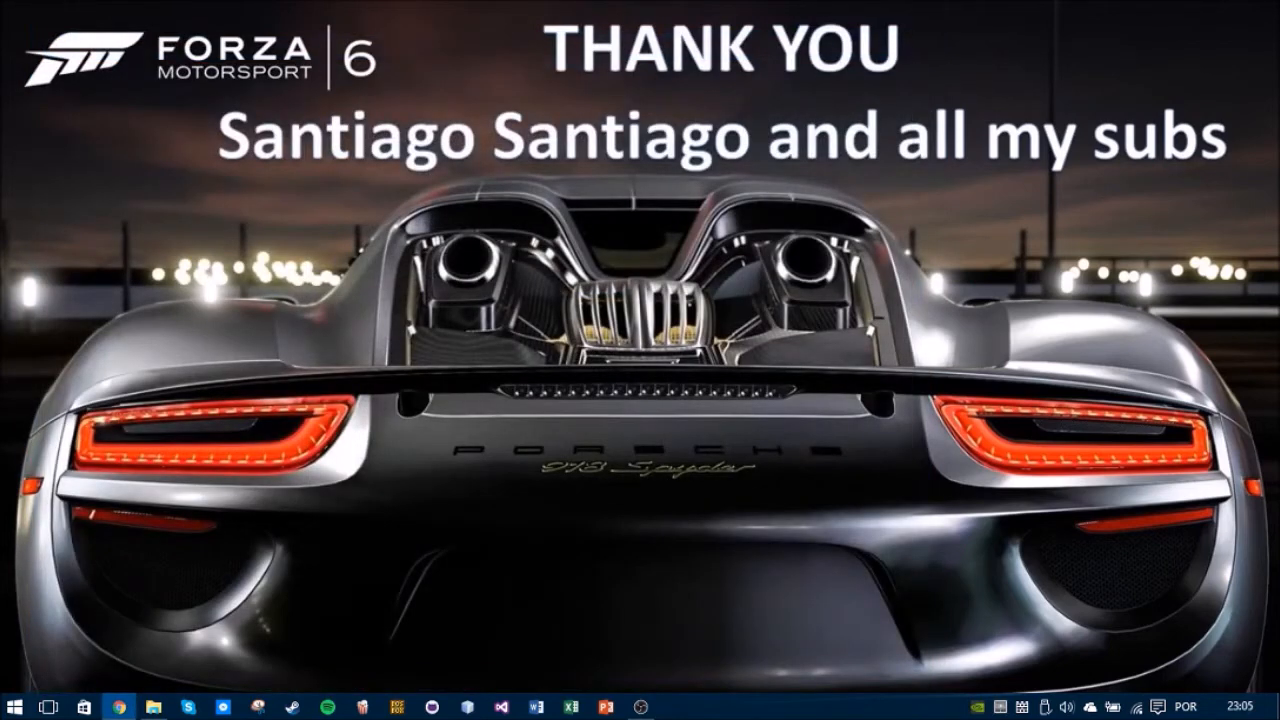
Search Microsoft Store for 'alexandre carvalho' to list its apps, then put the Store away
left_click(16, 706)
type("a")
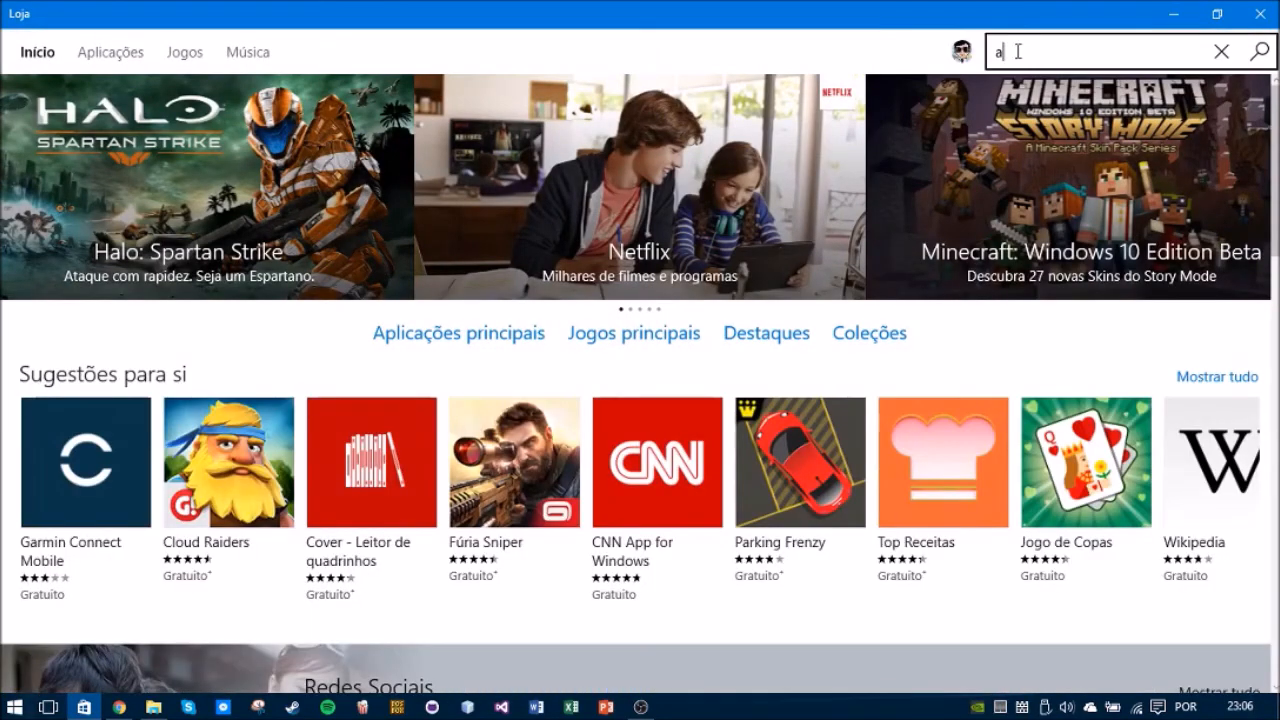
type("lexandre alexand")
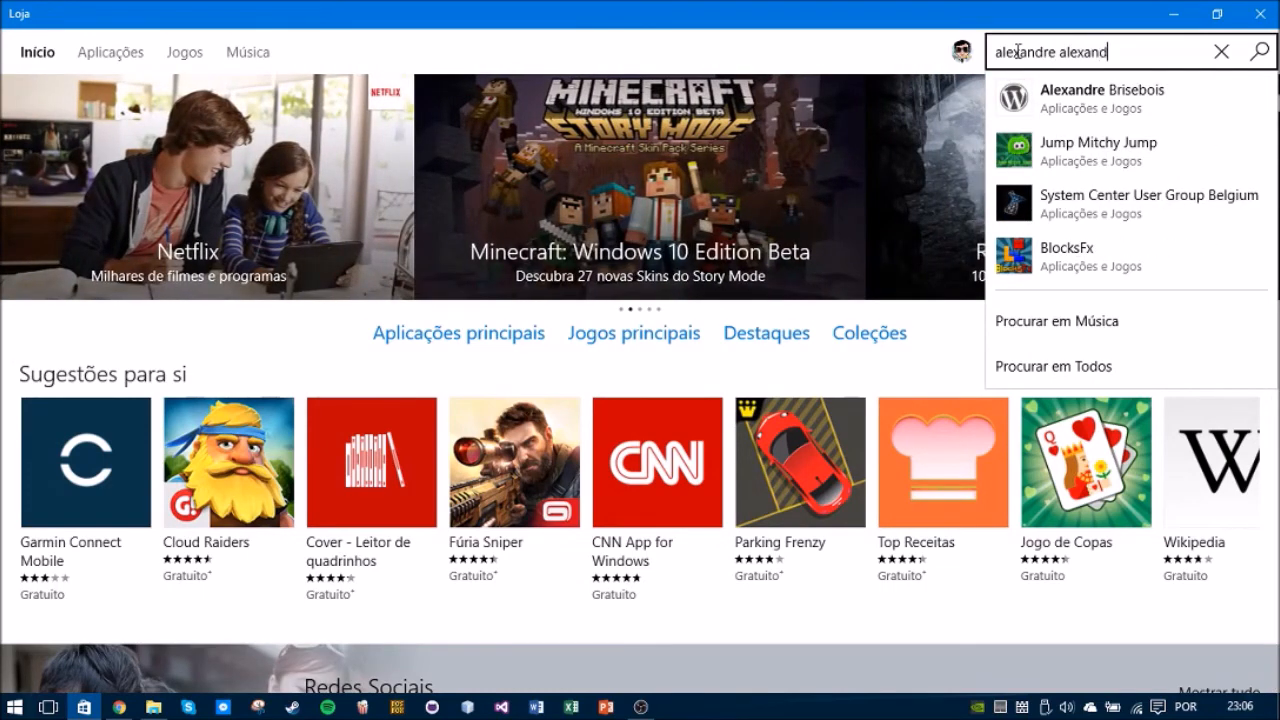
key("BackSpace")
type("carvalho")
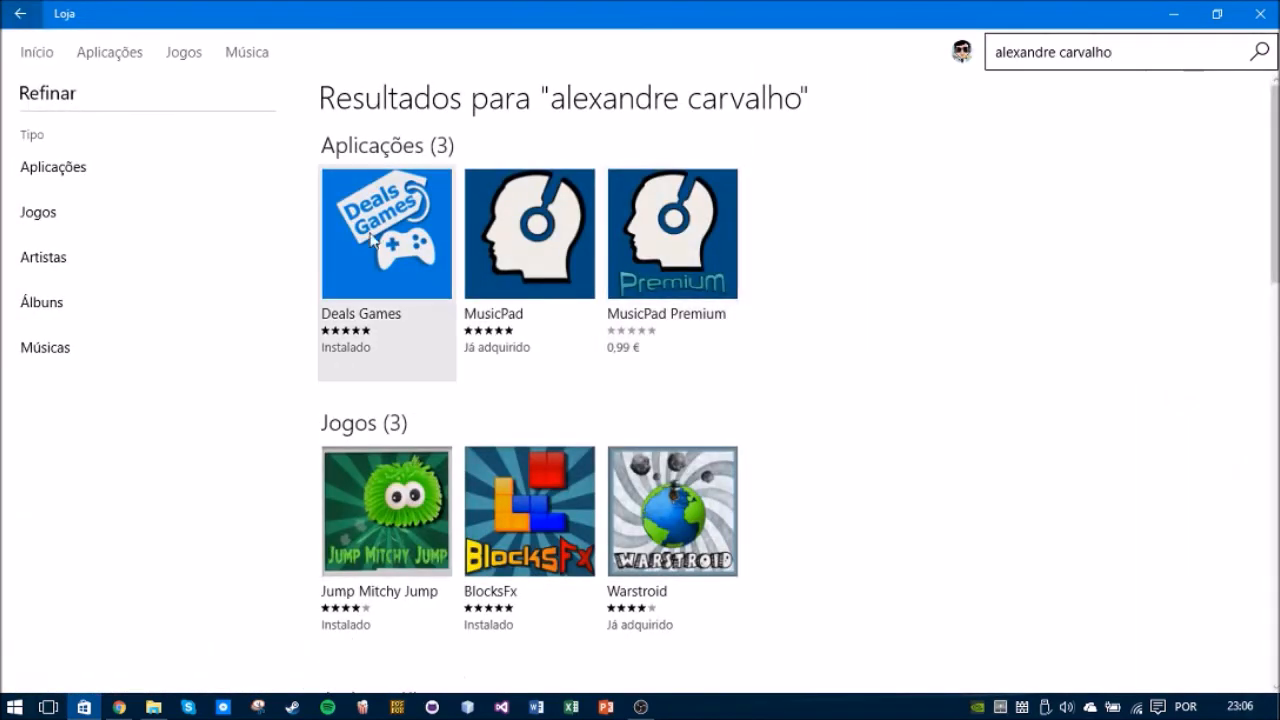
left_click(386, 232)
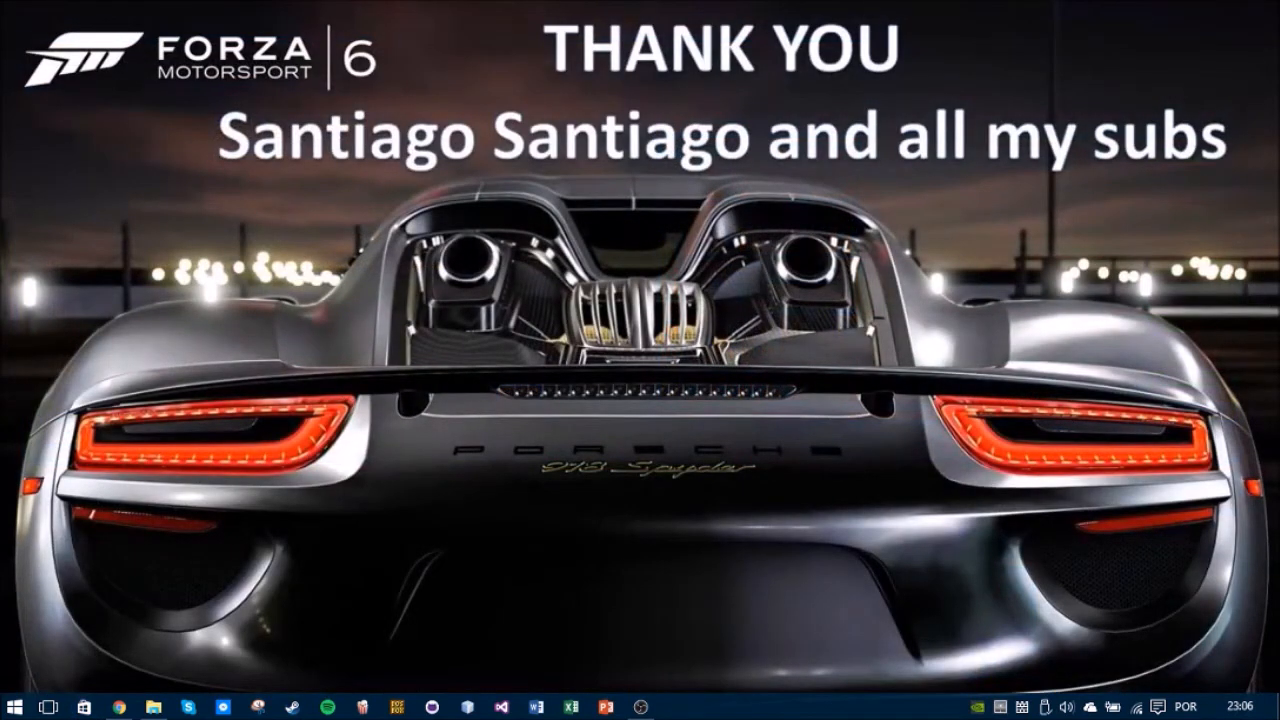
Launch Deals Games and browse down through today's Top Deals
left_click(12, 708)
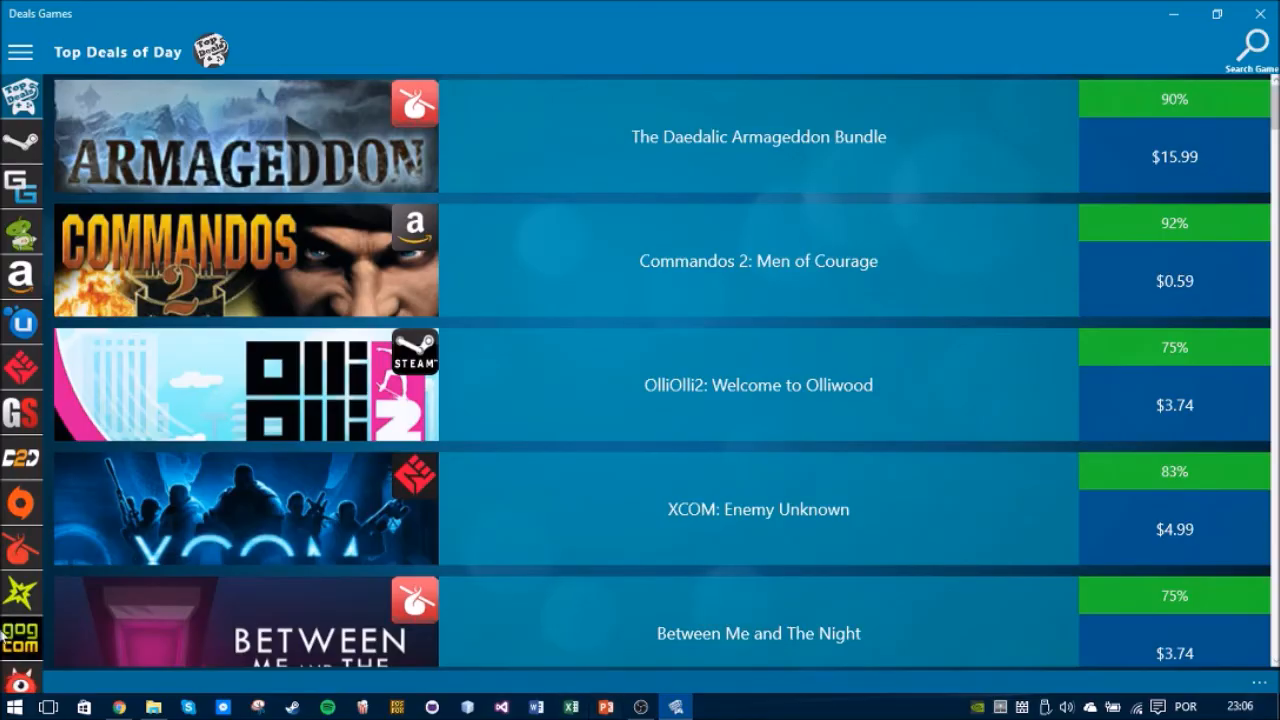
scroll("down", 3)
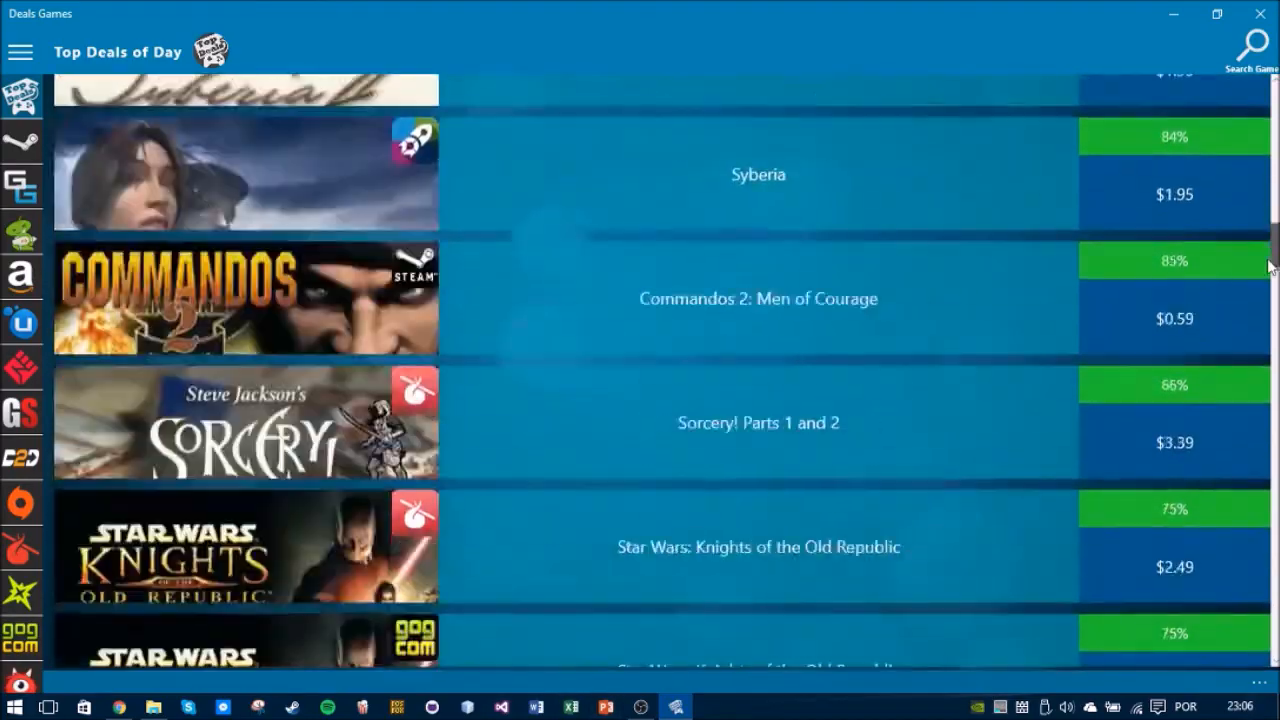
scroll("down", 3)
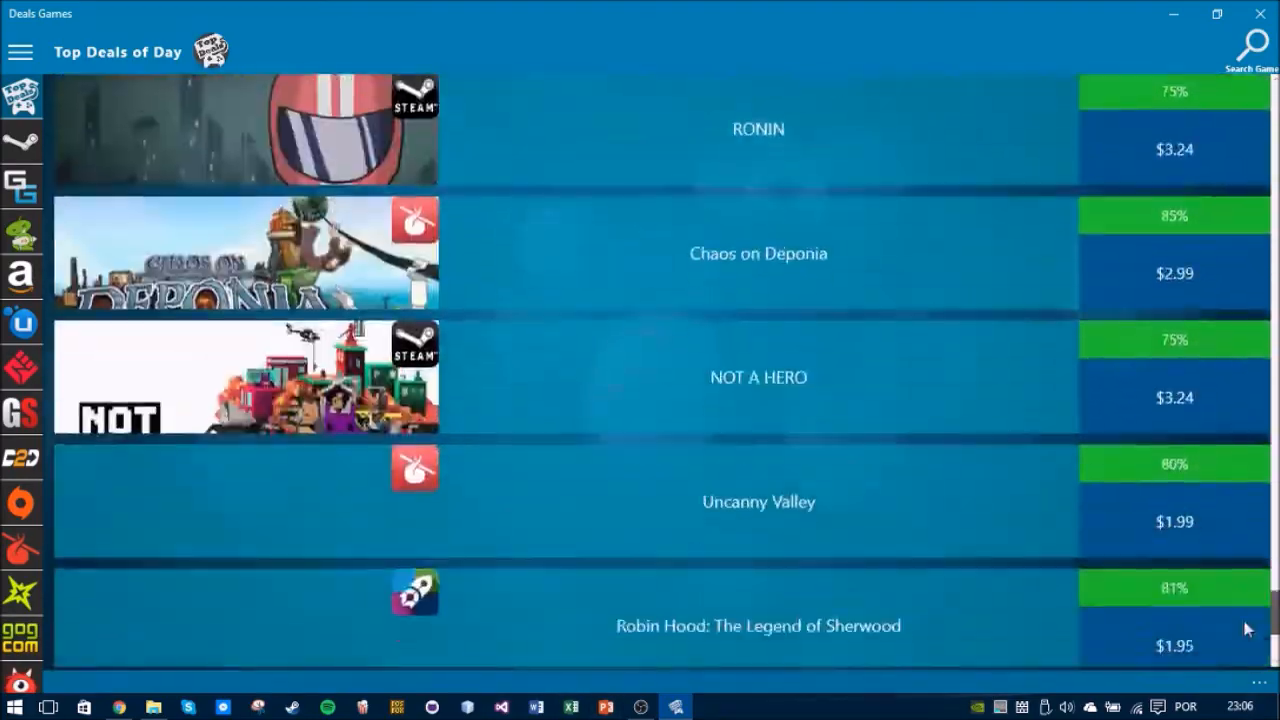
scroll("down", 3)
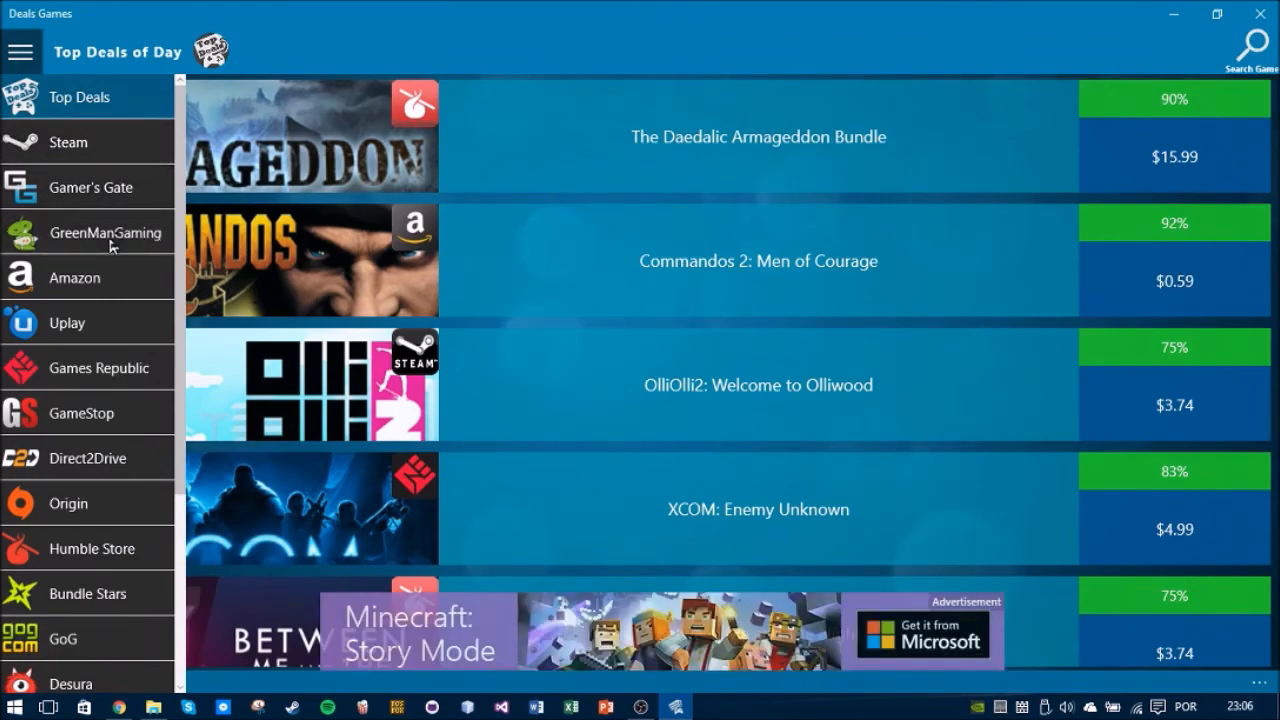
Filter to GreenManGaming deals and open The Incredible Adventures of Van Helsing - Complete Pack deal
left_click(104, 232)
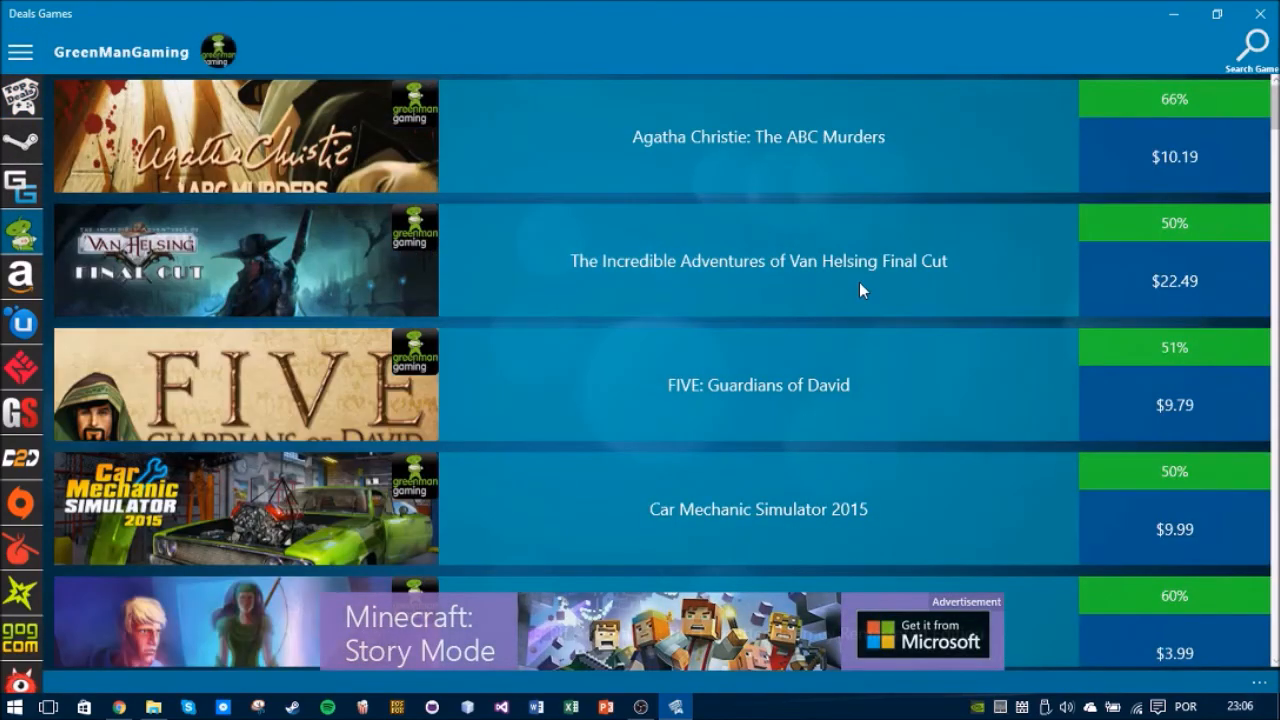
scroll("down", 3)
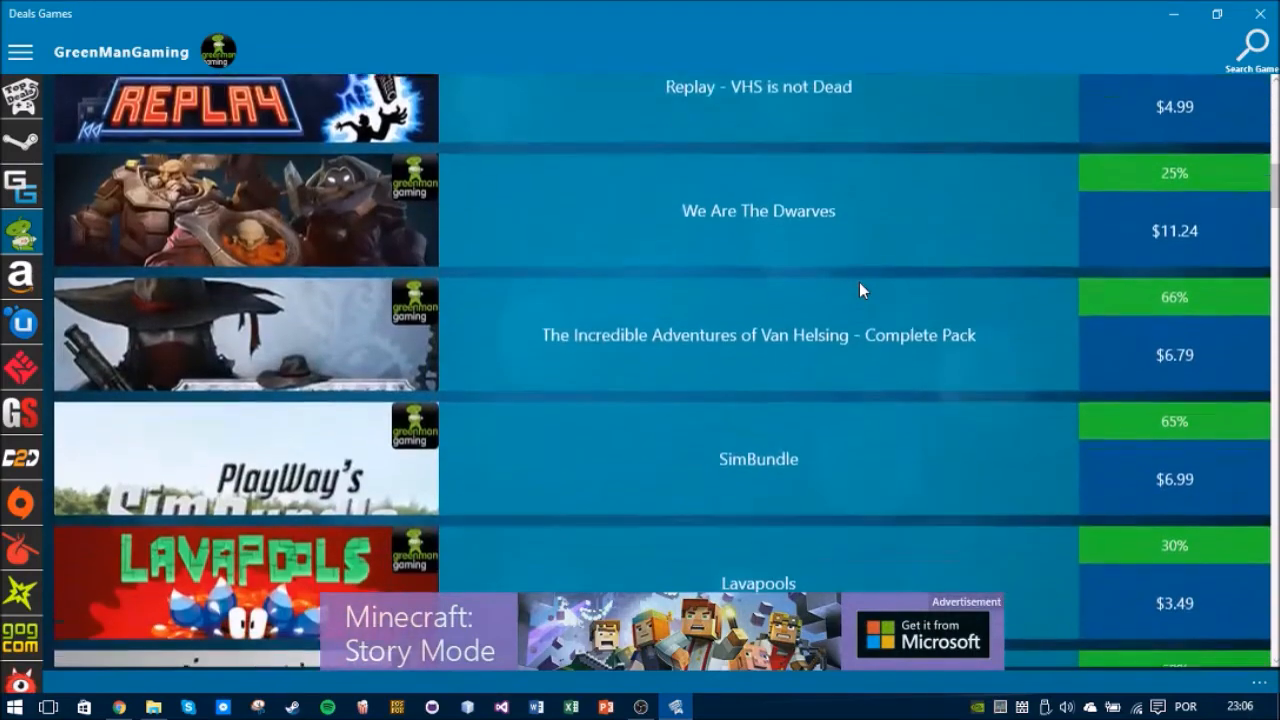
left_click(758, 336)
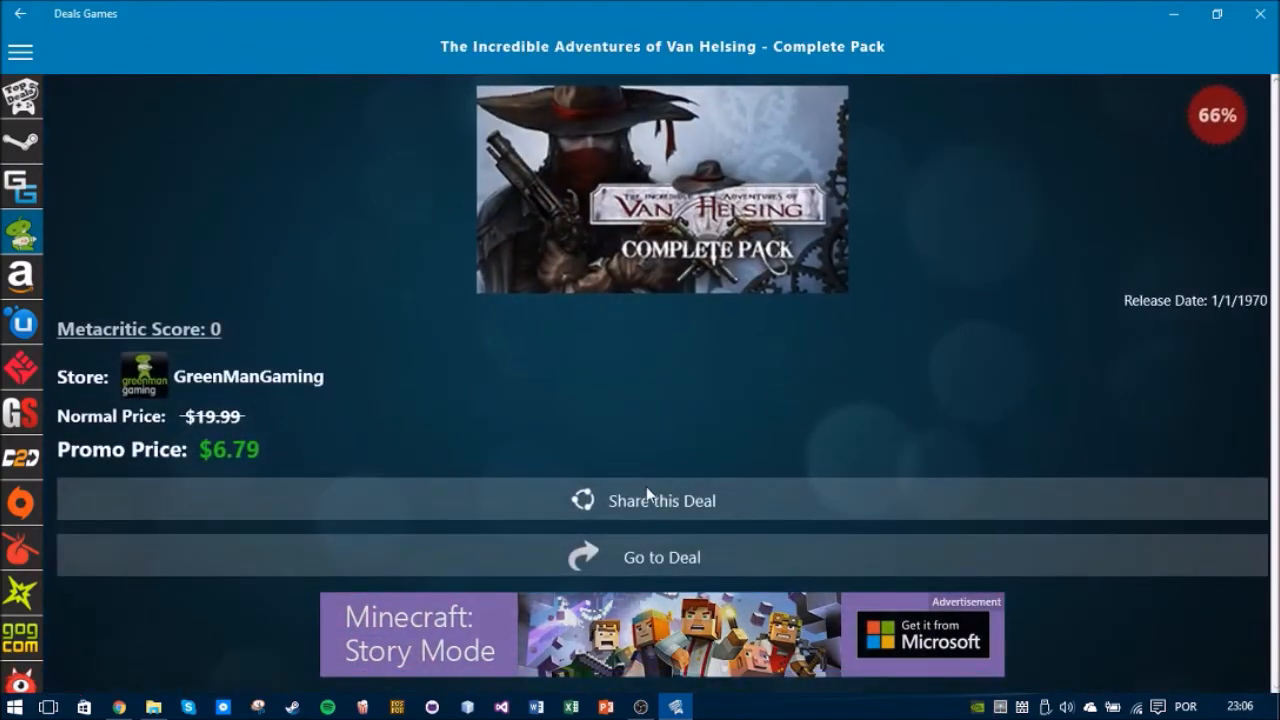
mouse_move(660, 556)
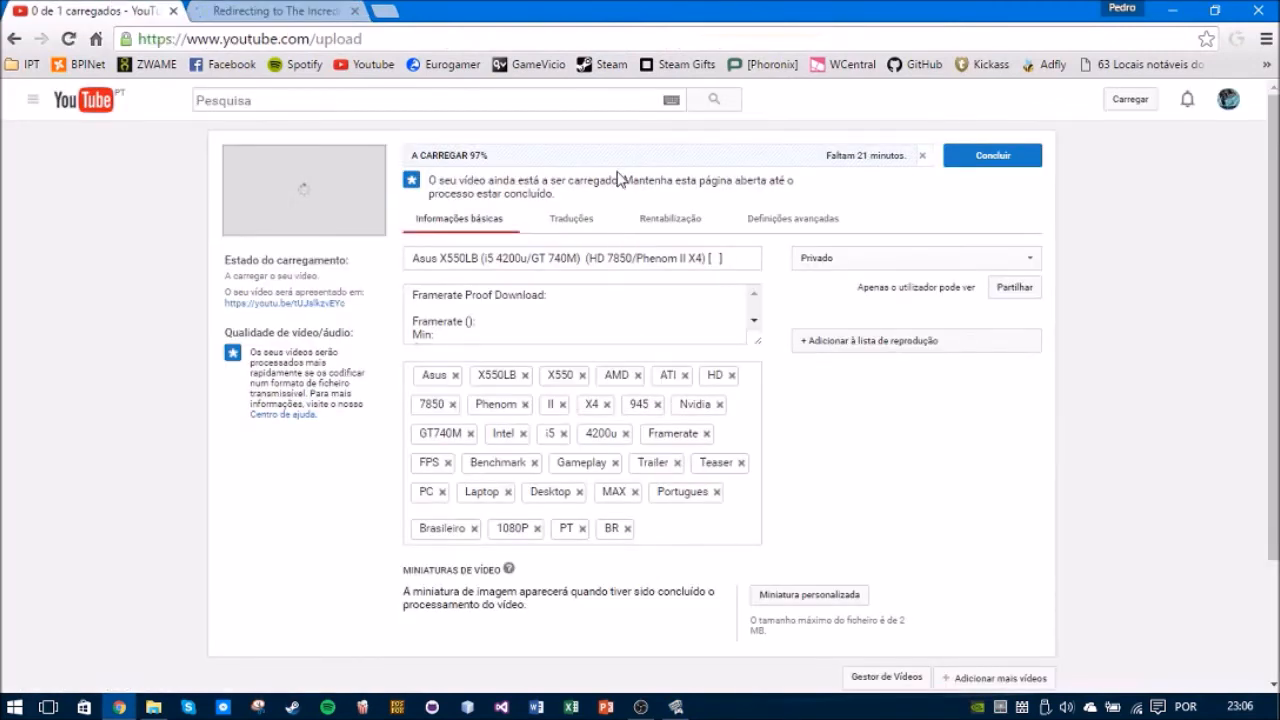
Switch from YouTube's upload page back to the Van Helsing Complete Pack deal in Deals Games
left_click(270, 12)
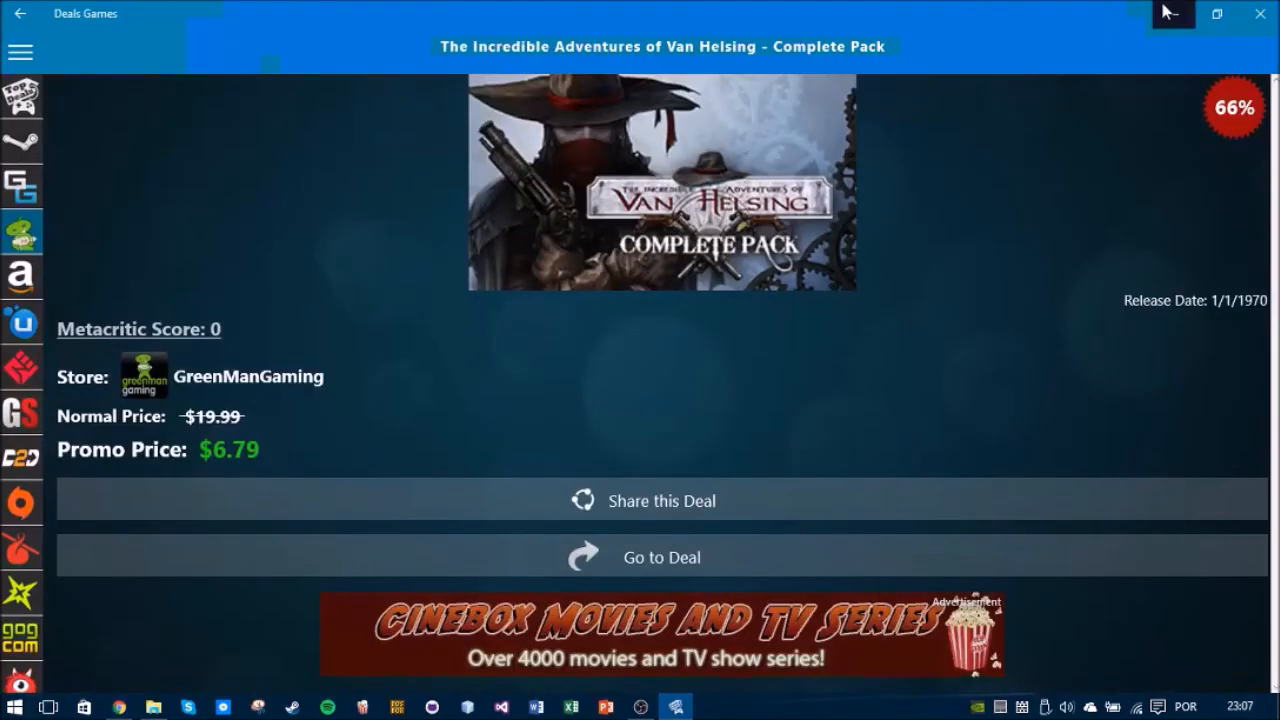
mouse_move(1172, 14)
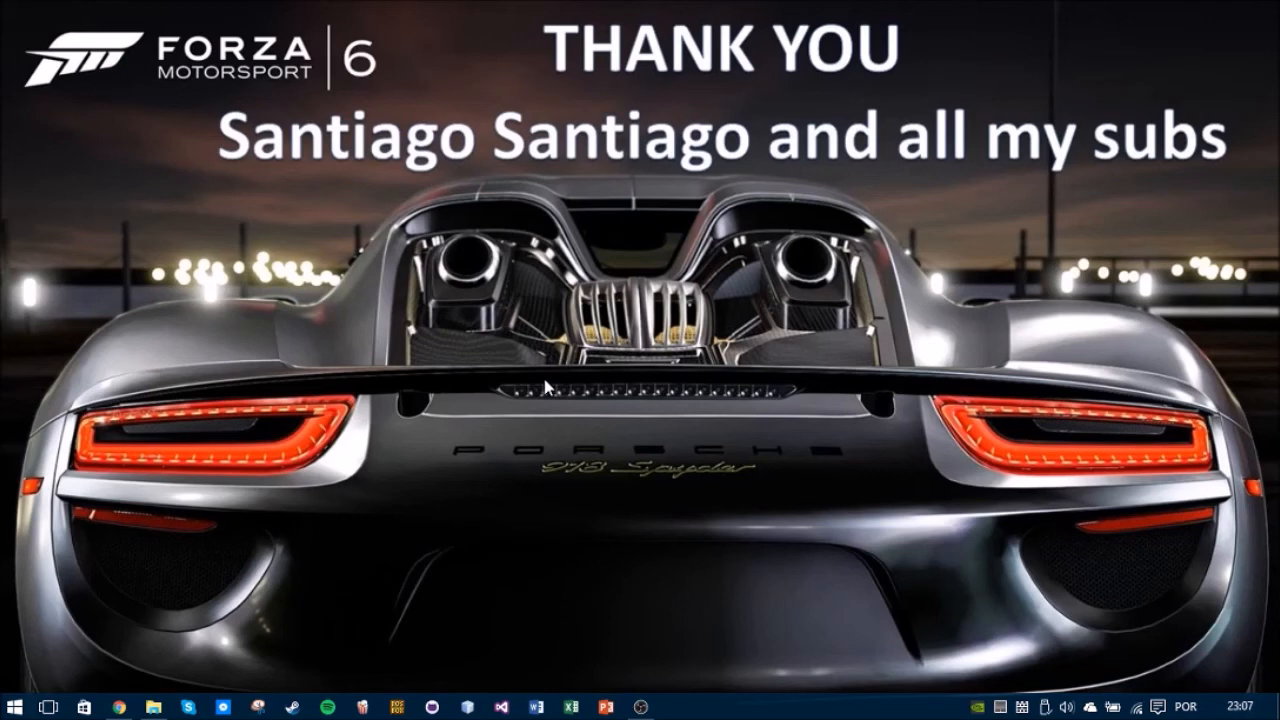
mouse_move(410, 160)
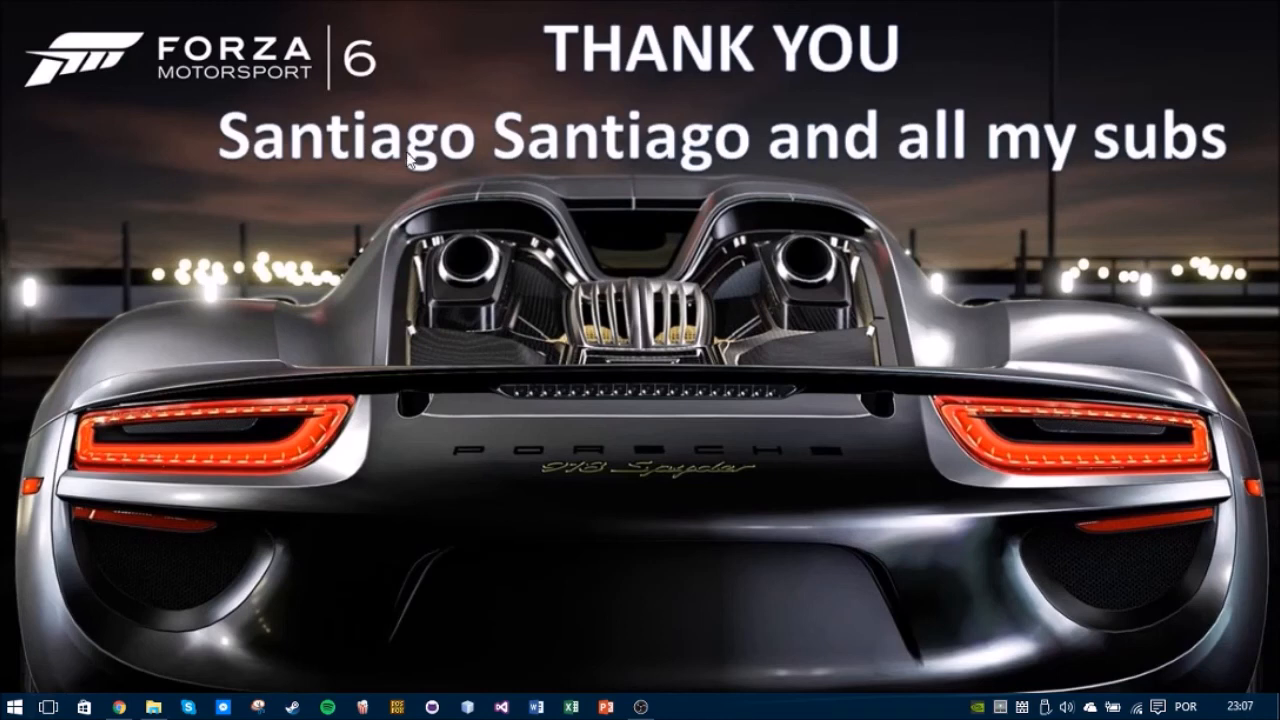